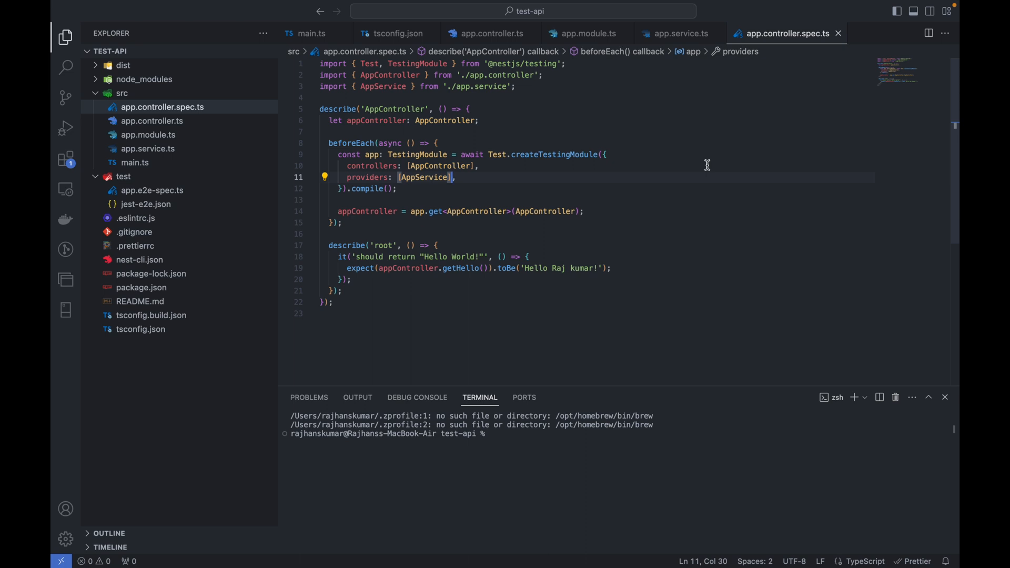
pyautogui.moveTo(477, 179)
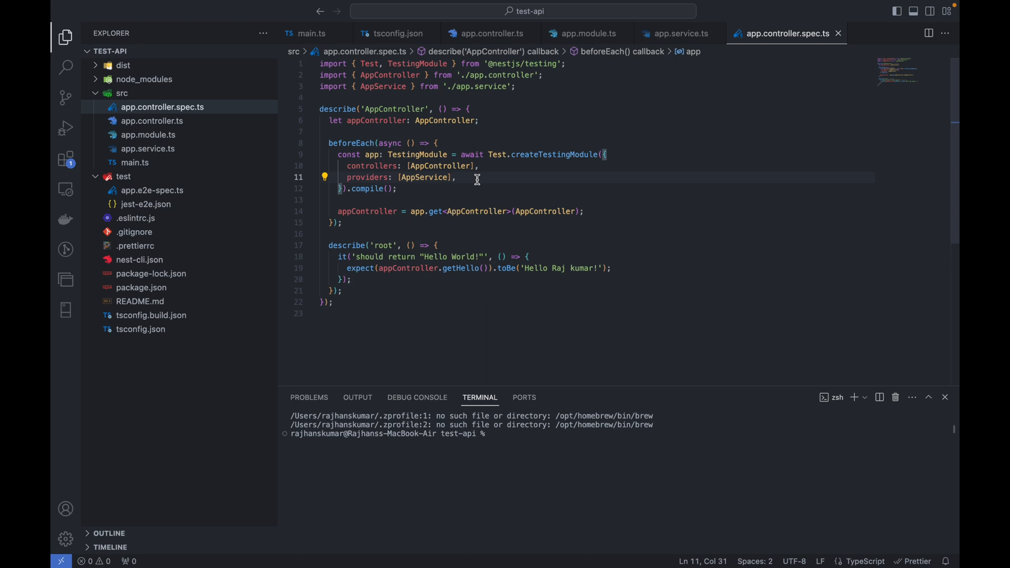
pyautogui.moveTo(102, 106)
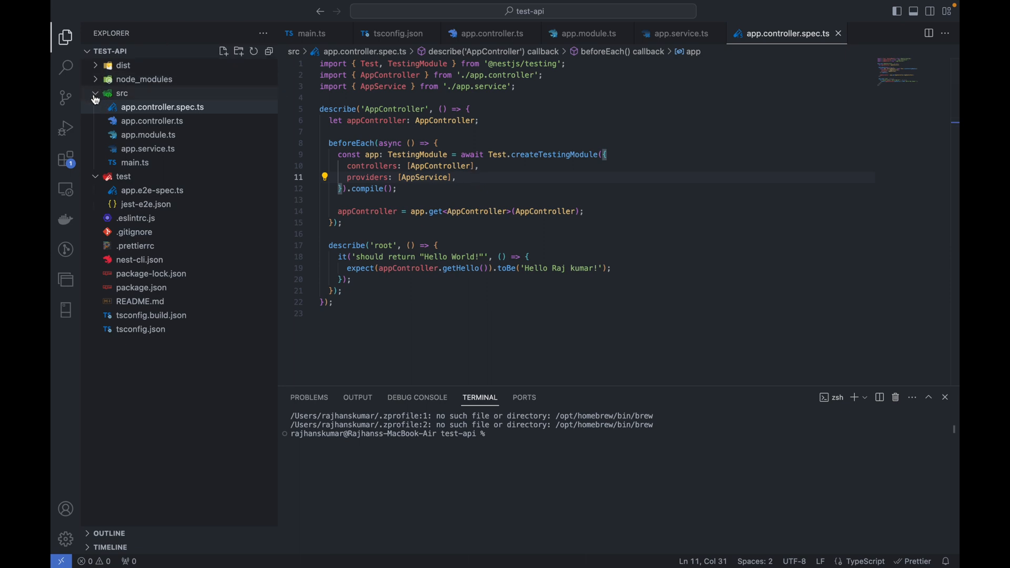
# - Tidy the Explorer by collapsing src, test and node_modules, then reopen the test folder
pyautogui.click(121, 93)
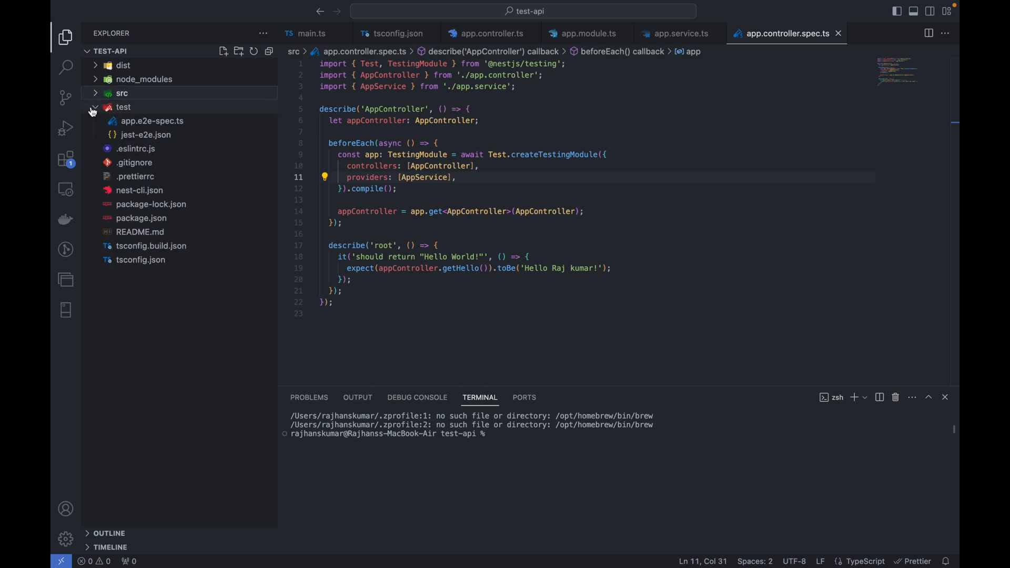
pyautogui.click(122, 107)
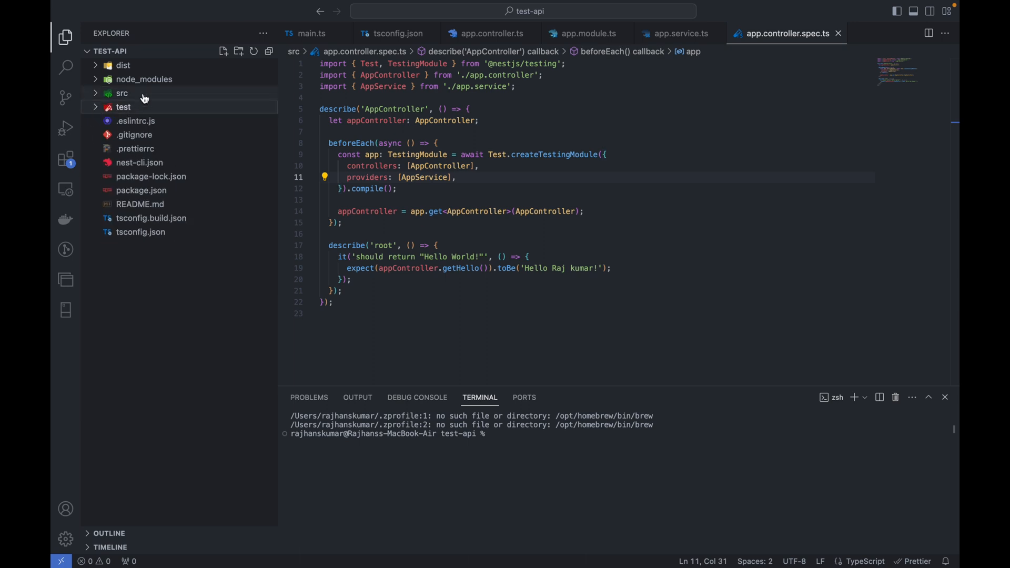
pyautogui.moveTo(103, 85)
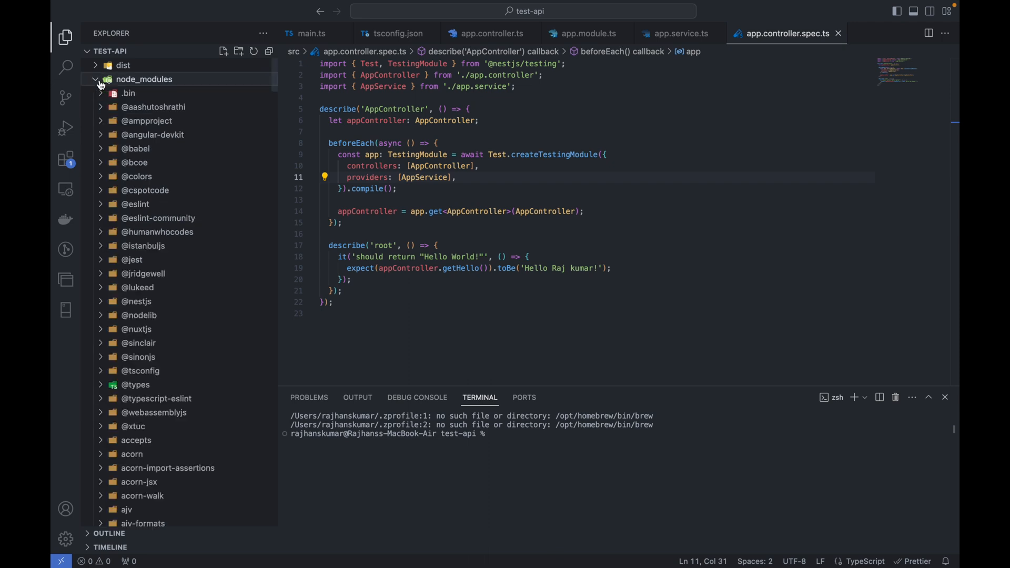
pyautogui.click(95, 79)
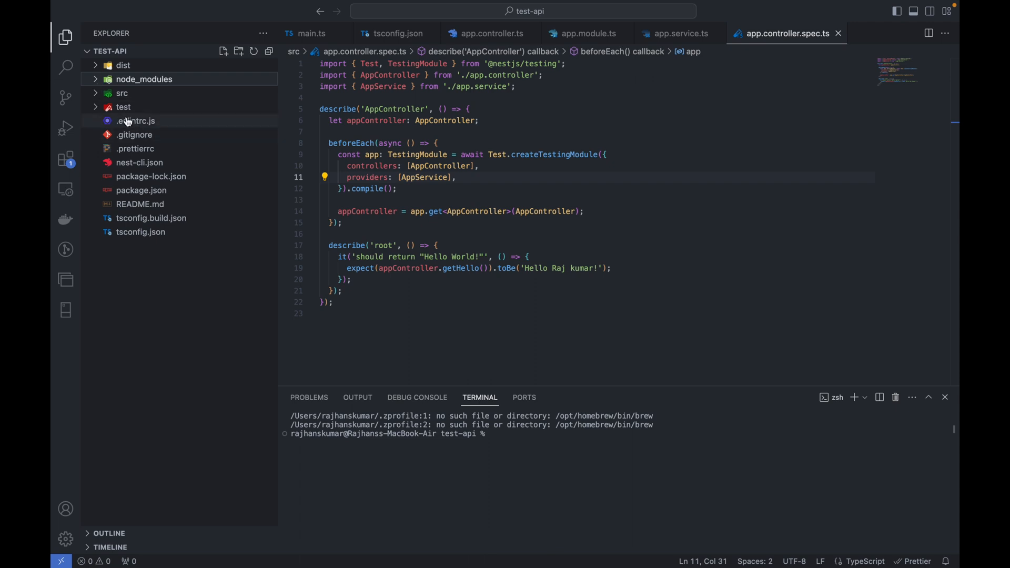
pyautogui.click(122, 107)
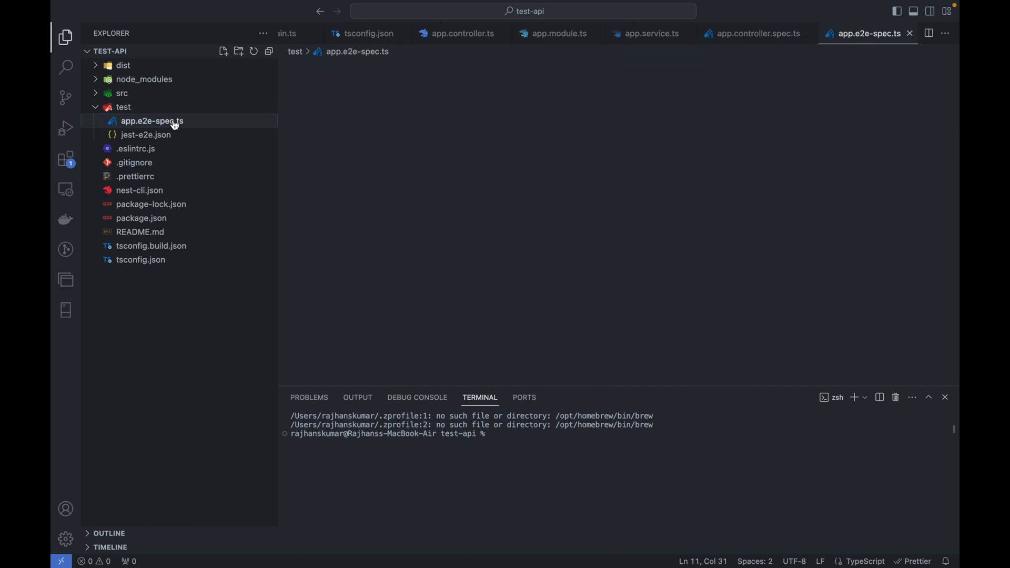
pyautogui.click(151, 120)
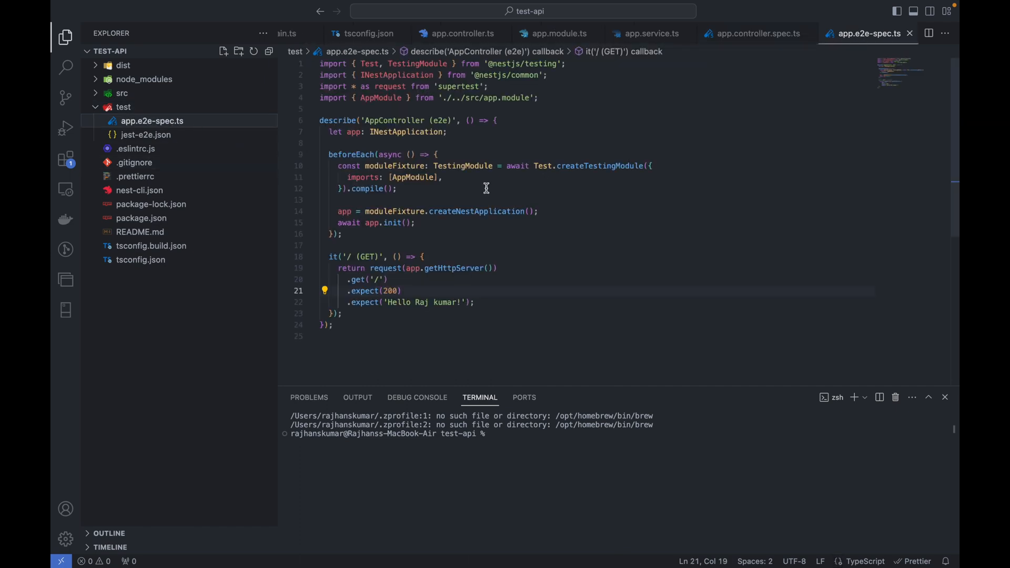
pyautogui.moveTo(495, 120)
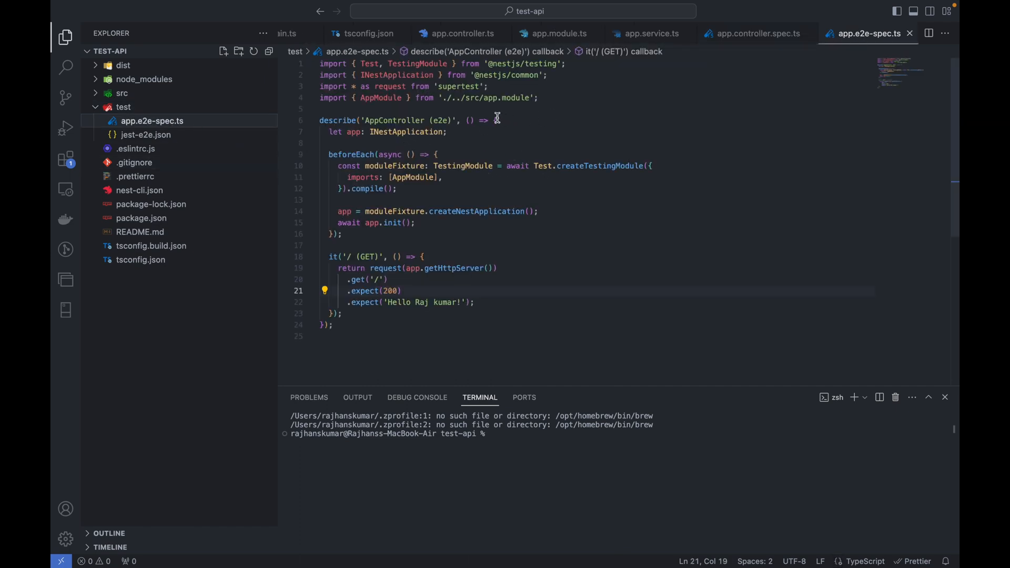
pyautogui.moveTo(500, 257)
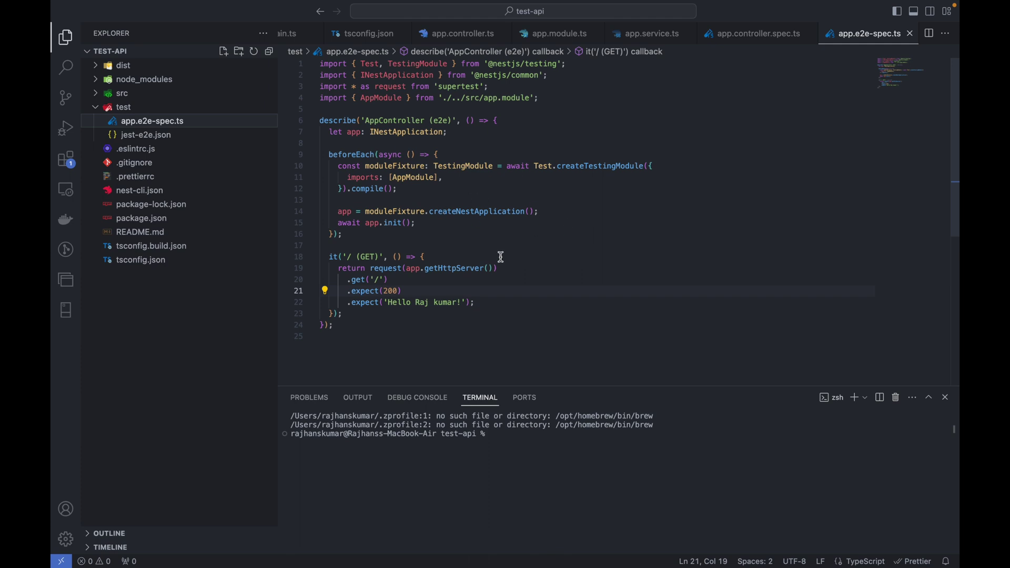
pyautogui.moveTo(480, 288)
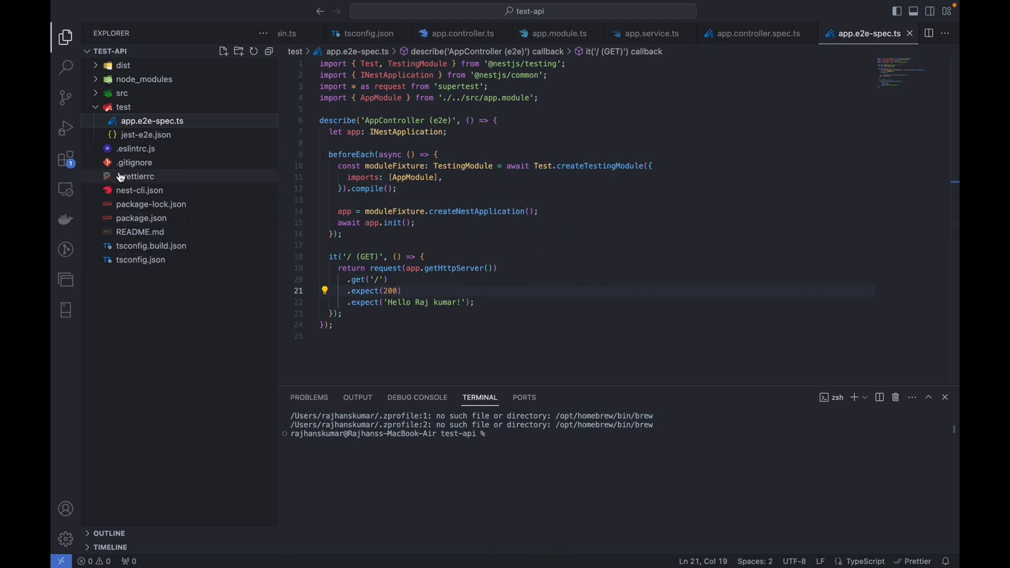
pyautogui.moveTo(136, 176)
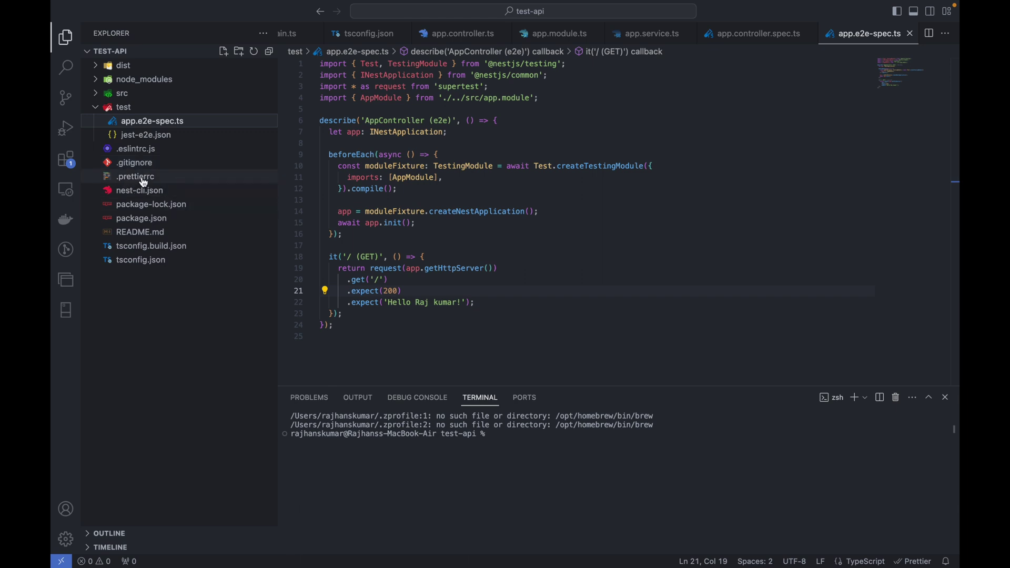
pyautogui.moveTo(136, 175)
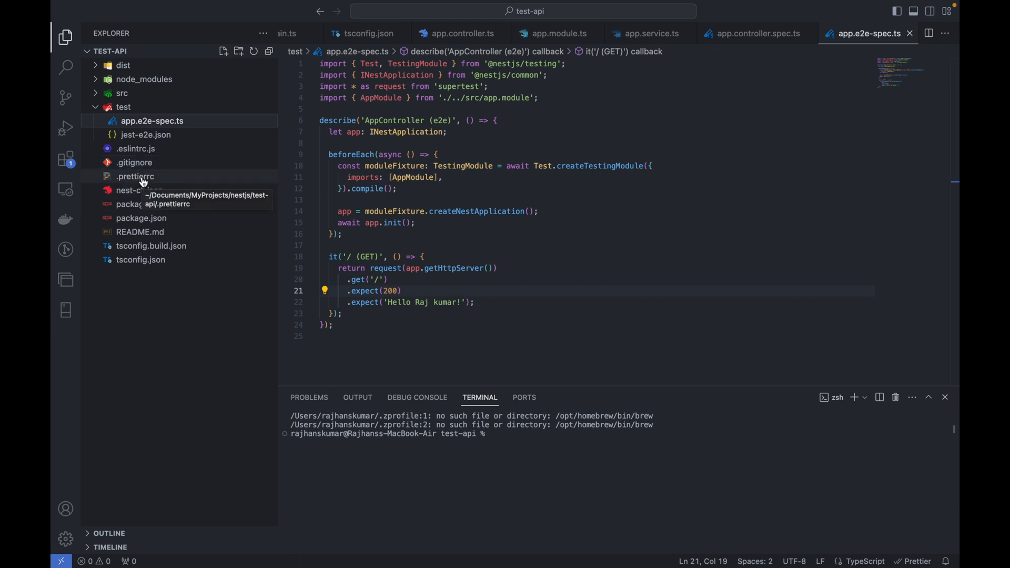
pyautogui.moveTo(151, 176)
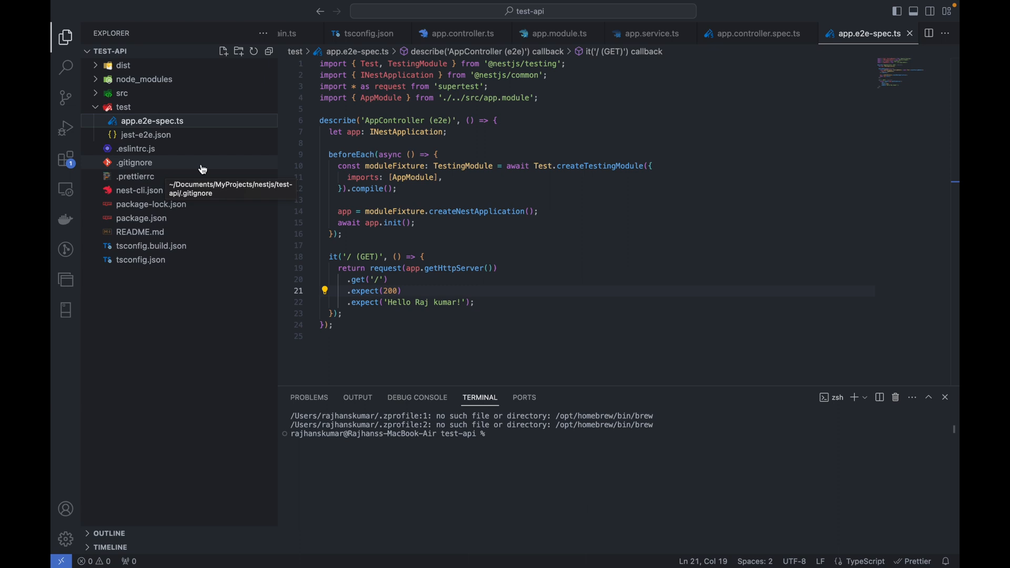
pyautogui.moveTo(139, 234)
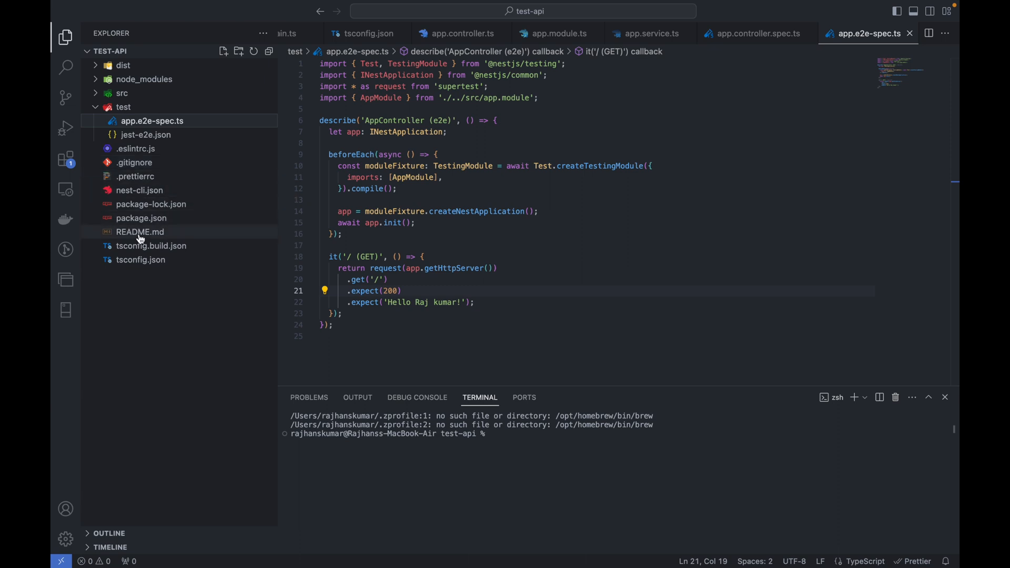
pyautogui.moveTo(150, 231)
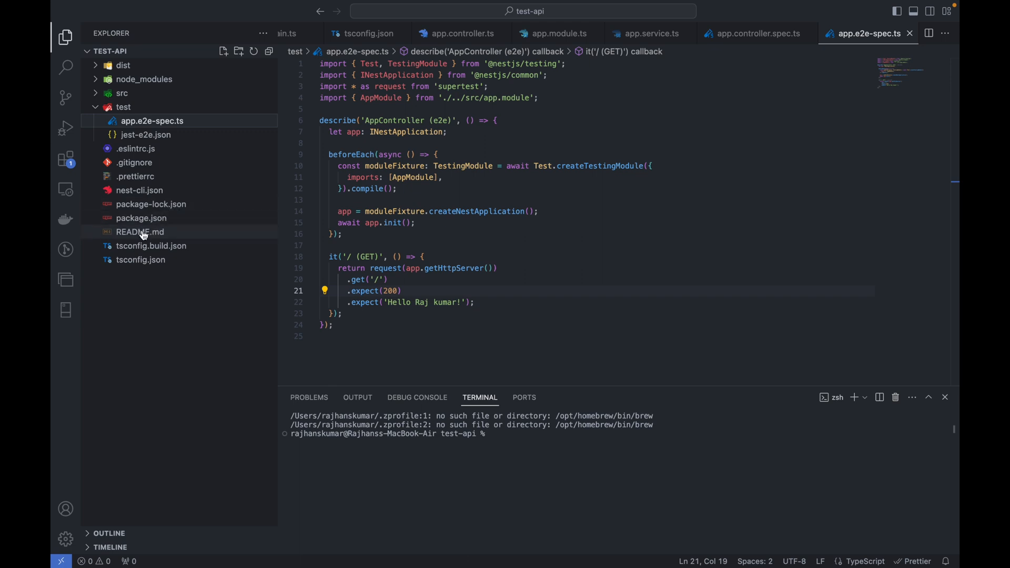
pyautogui.moveTo(133, 269)
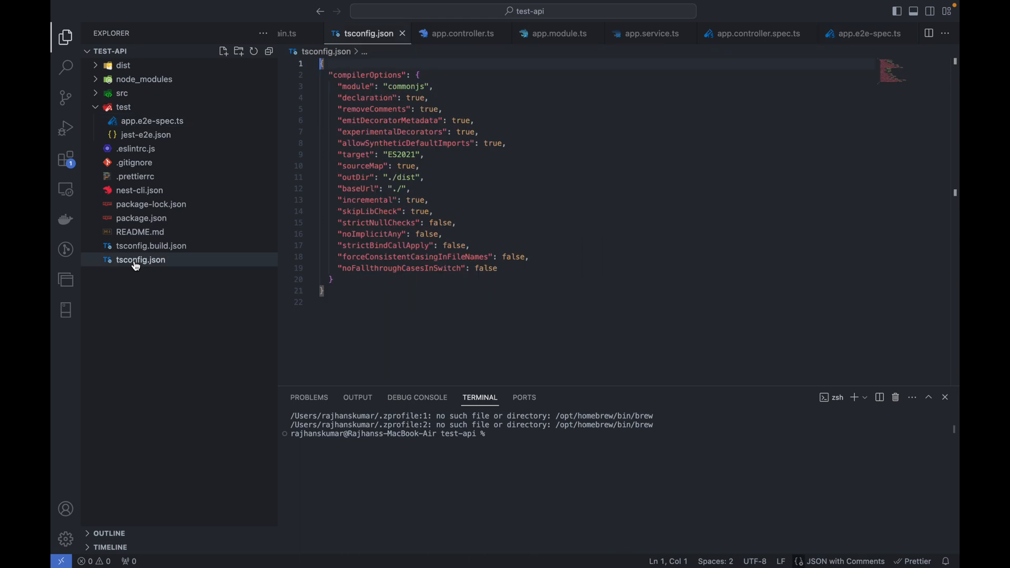
pyautogui.moveTo(145, 245)
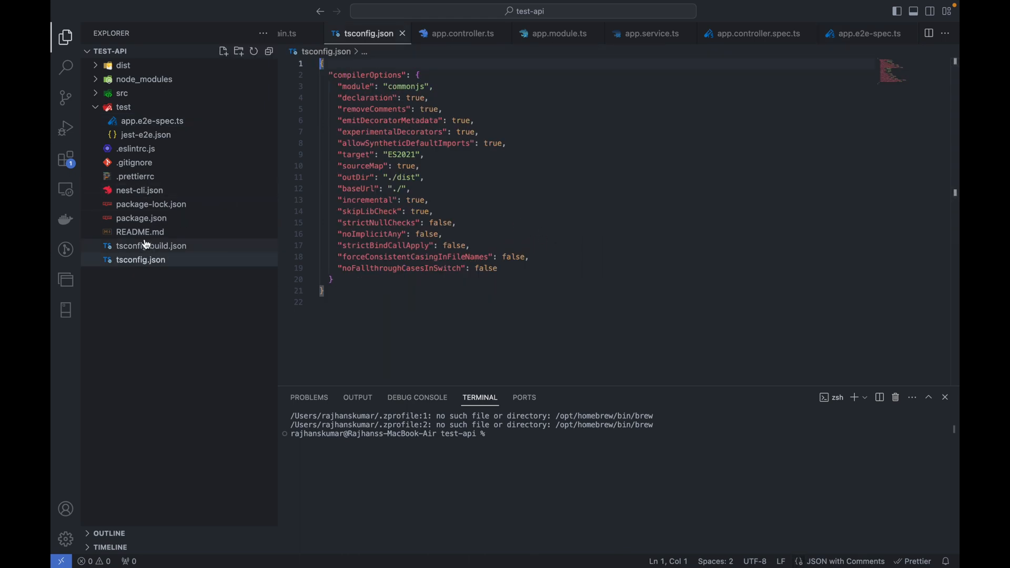
# - View tsconfig.build.json and highlight the dist entry in its exclude list
pyautogui.click(151, 245)
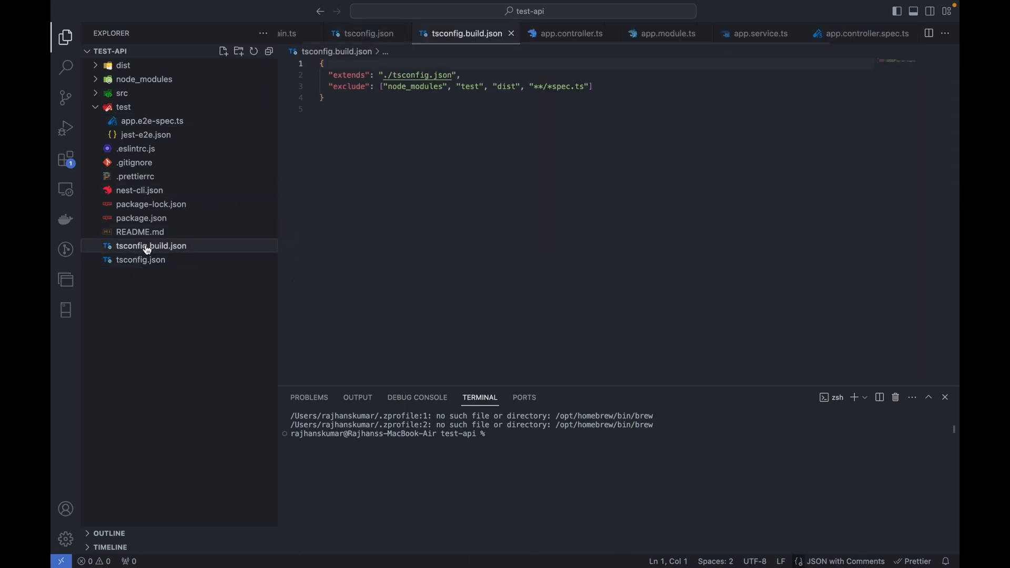
pyautogui.moveTo(459, 160)
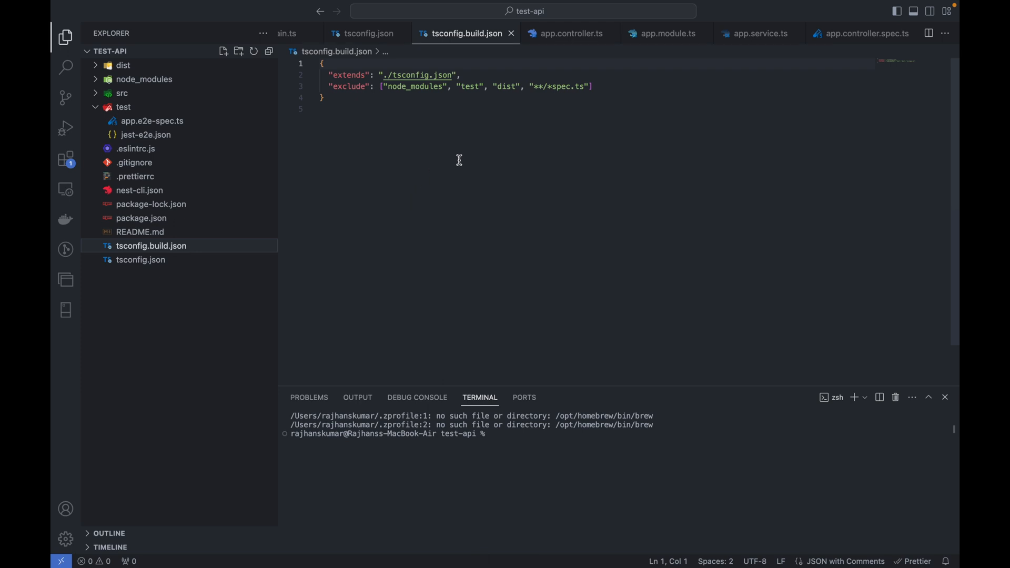
pyautogui.moveTo(467, 133)
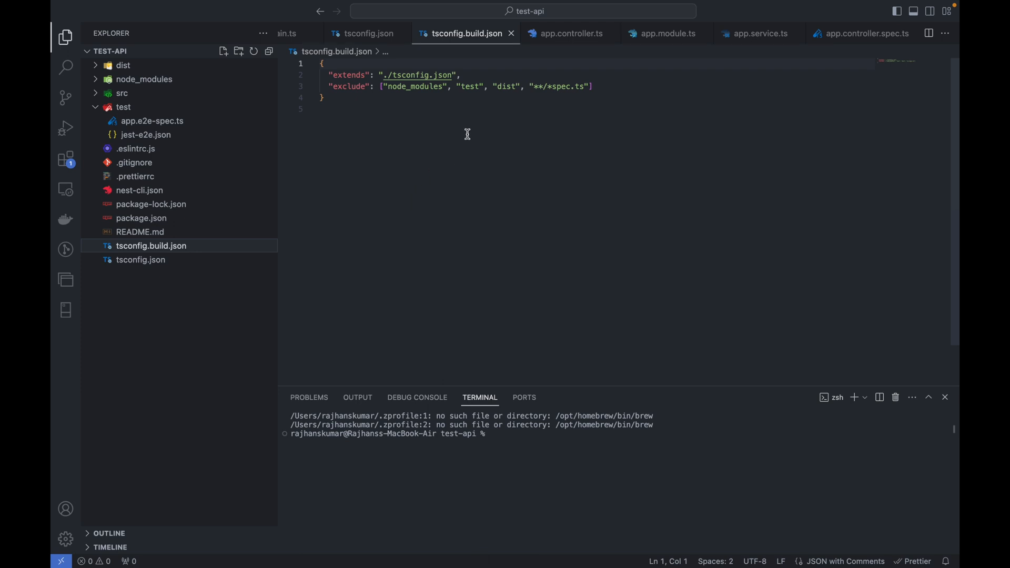
pyautogui.moveTo(507, 90)
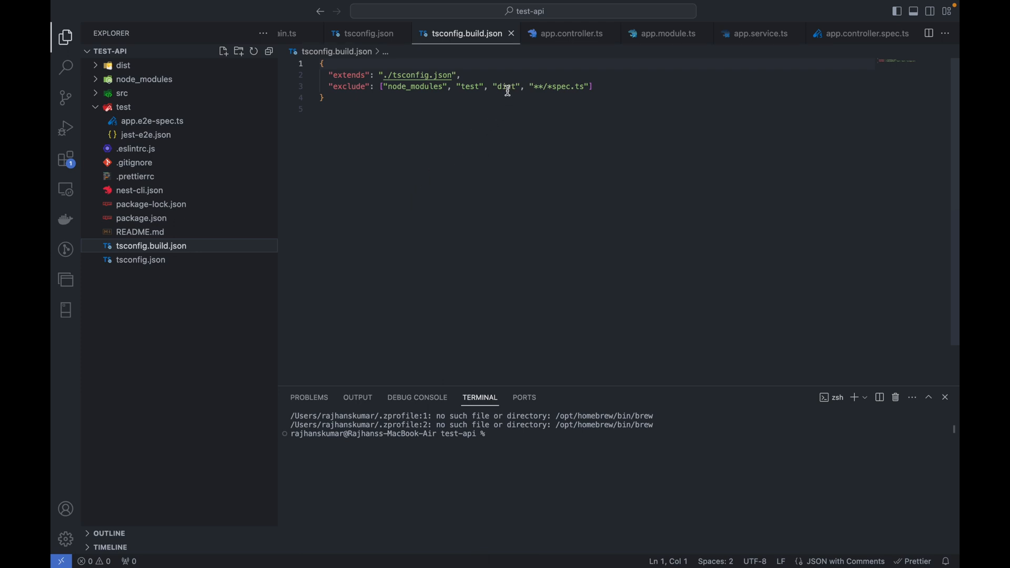
pyautogui.doubleClick(507, 86)
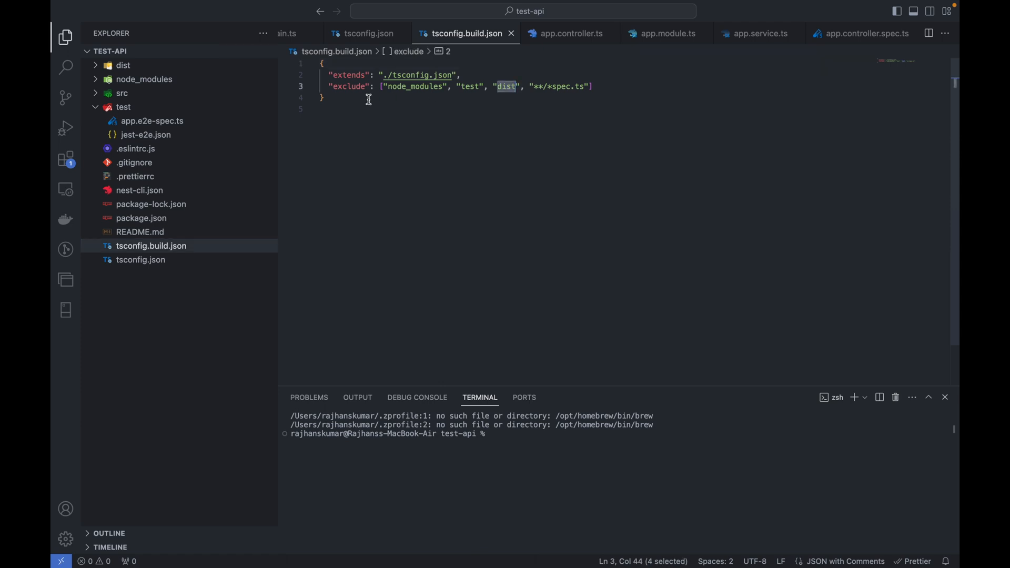
pyautogui.moveTo(352, 98)
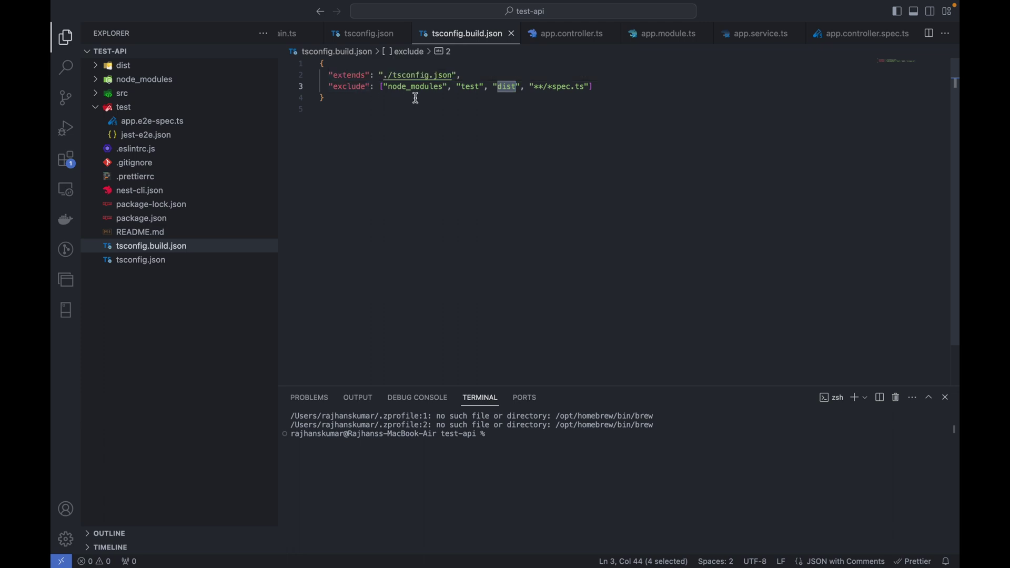
pyautogui.moveTo(546, 86)
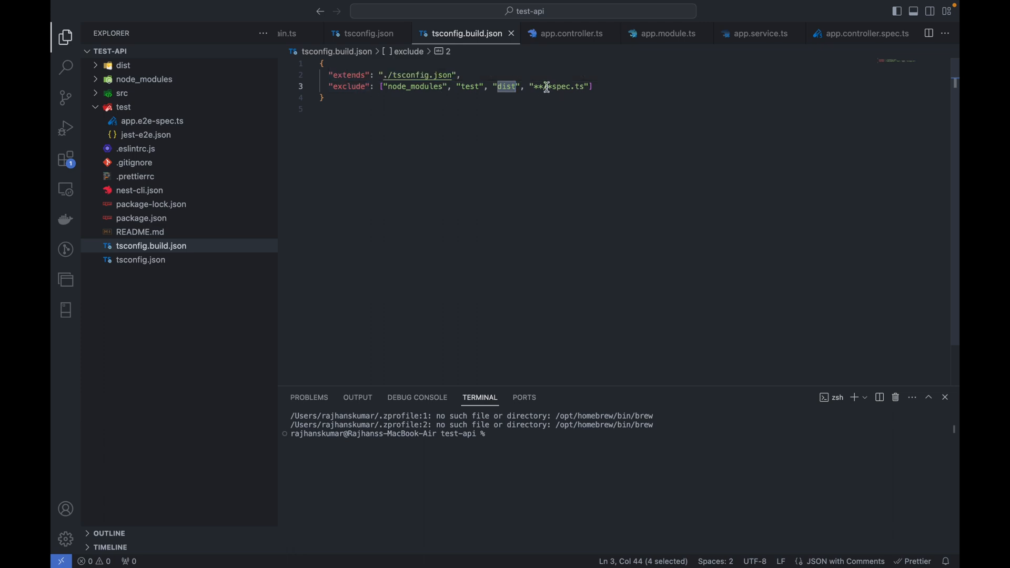
pyautogui.moveTo(512, 94)
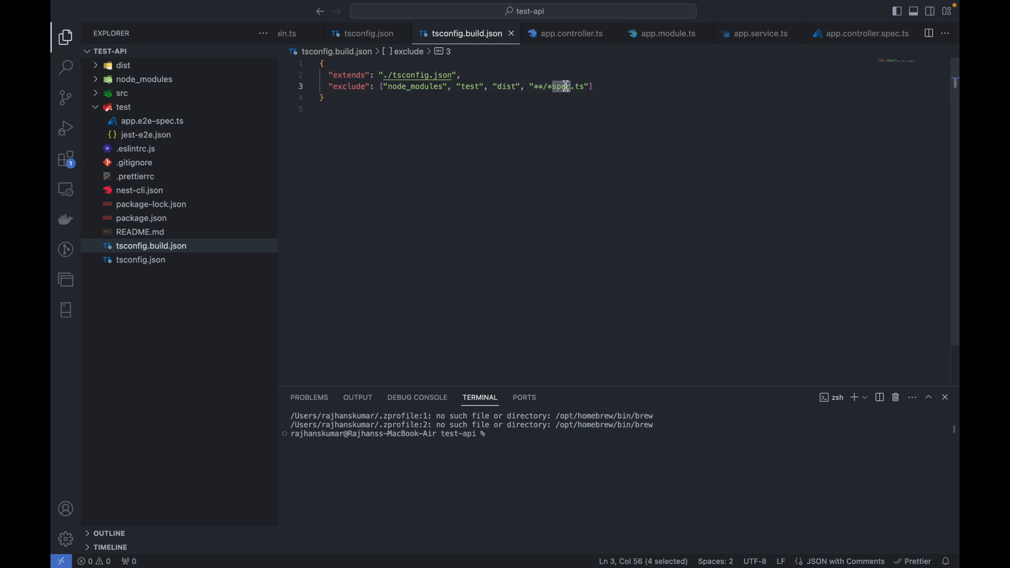
pyautogui.moveTo(416, 171)
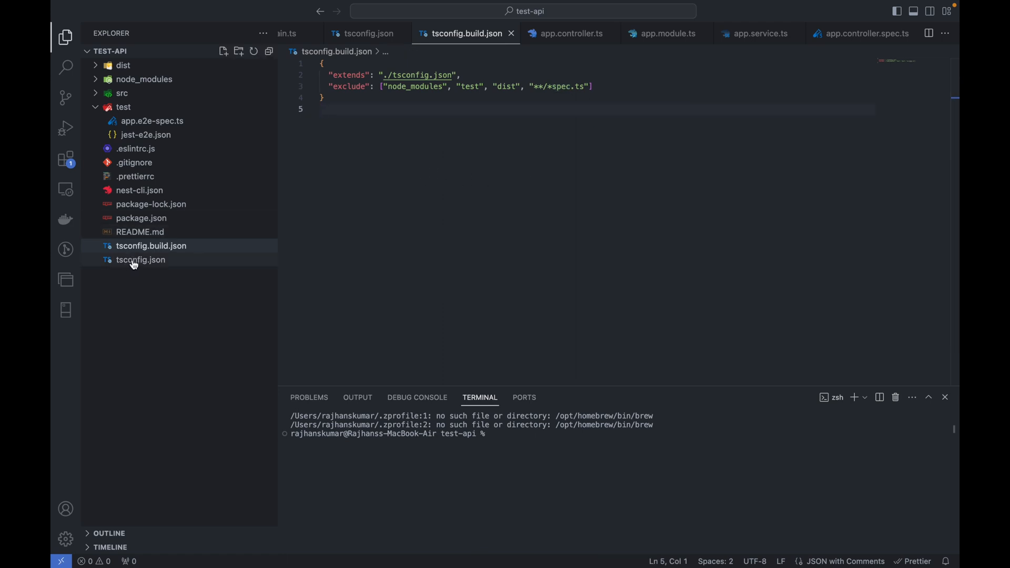
# - View tsconfig.json and highlight its outDir setting pointing to ./dist
pyautogui.click(140, 260)
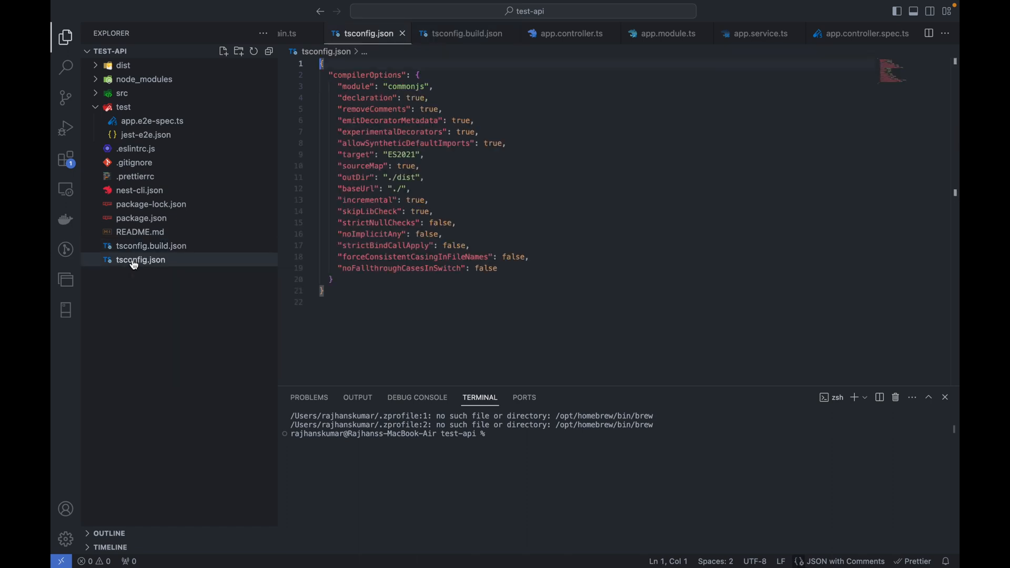
pyautogui.moveTo(415, 181)
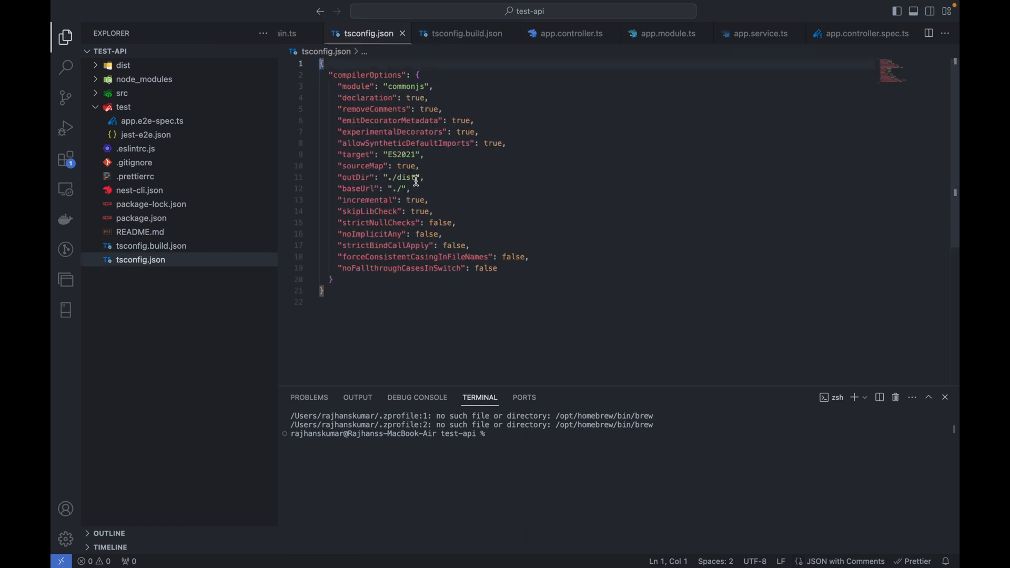
pyautogui.doubleClick(353, 177)
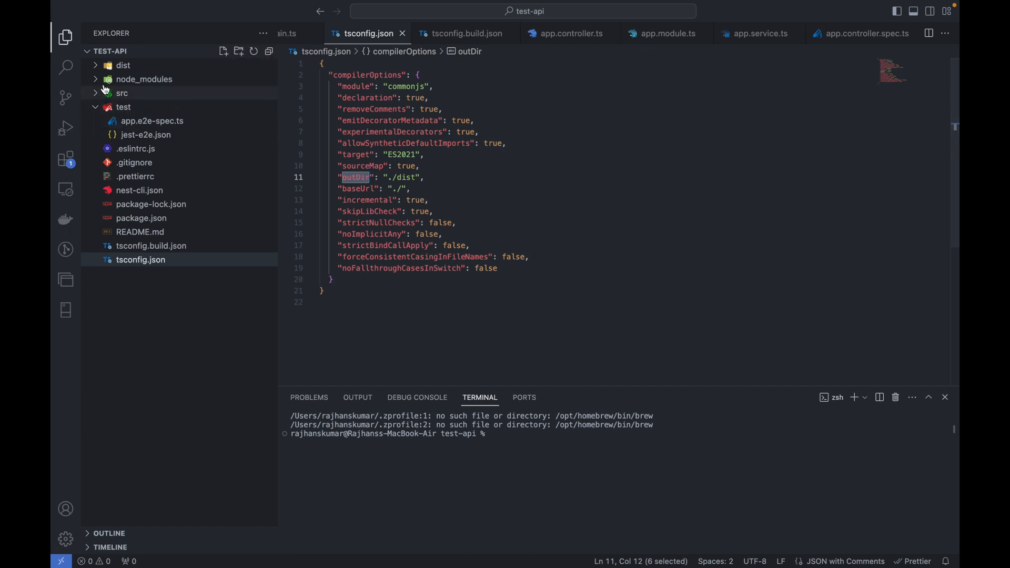
pyautogui.moveTo(122, 65)
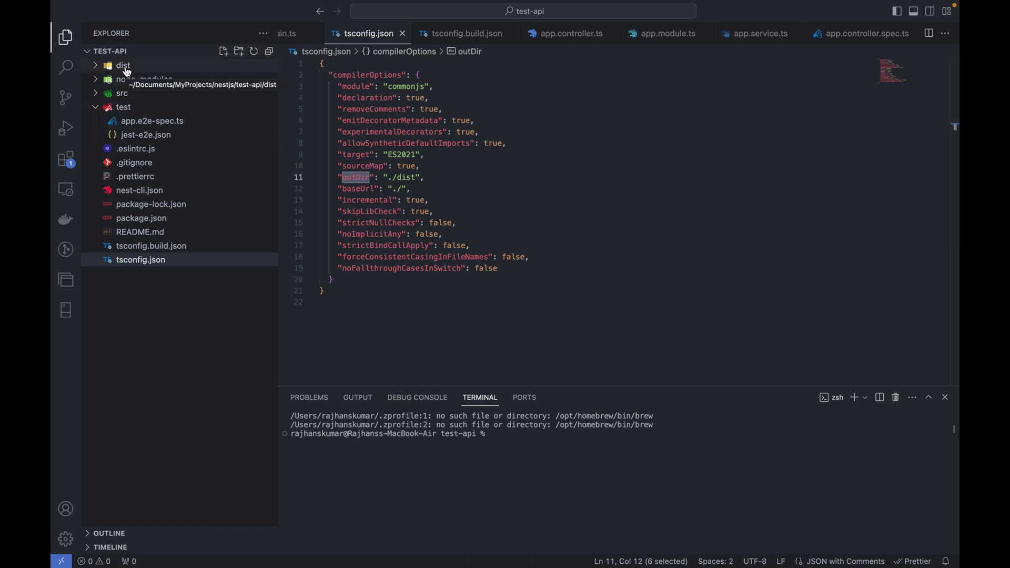
# - Move the dist folder to the trash from the Explorer context menu
pyautogui.rightClick(123, 65)
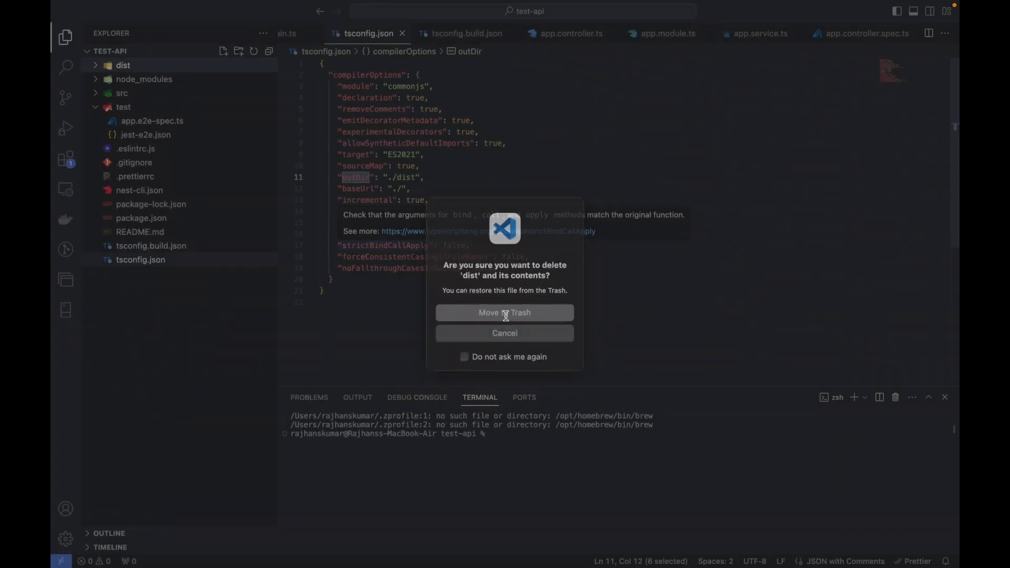
pyautogui.click(504, 313)
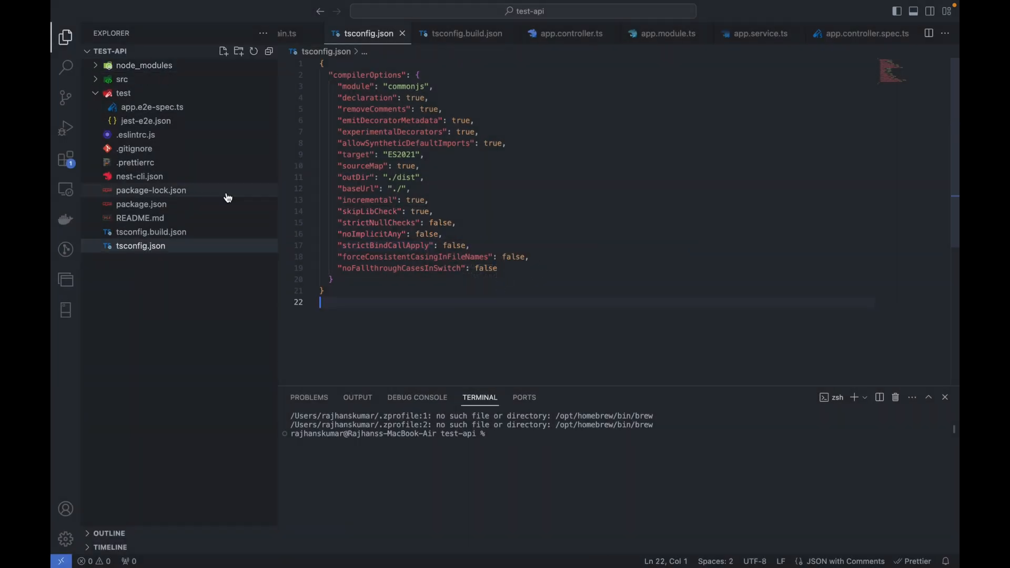
# - View the package.json scripts, then focus the integrated terminal
pyautogui.click(141, 204)
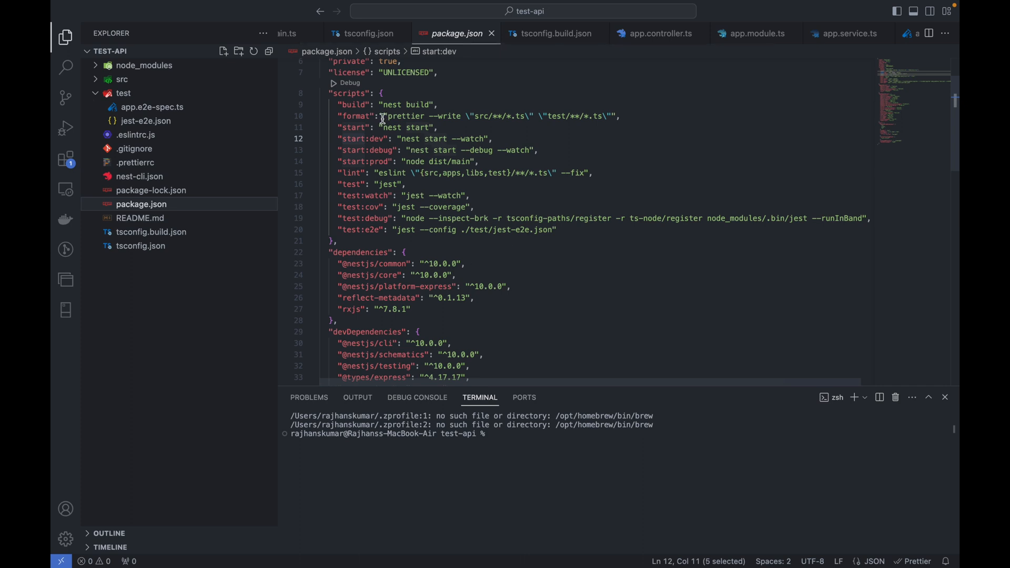
pyautogui.moveTo(354, 130)
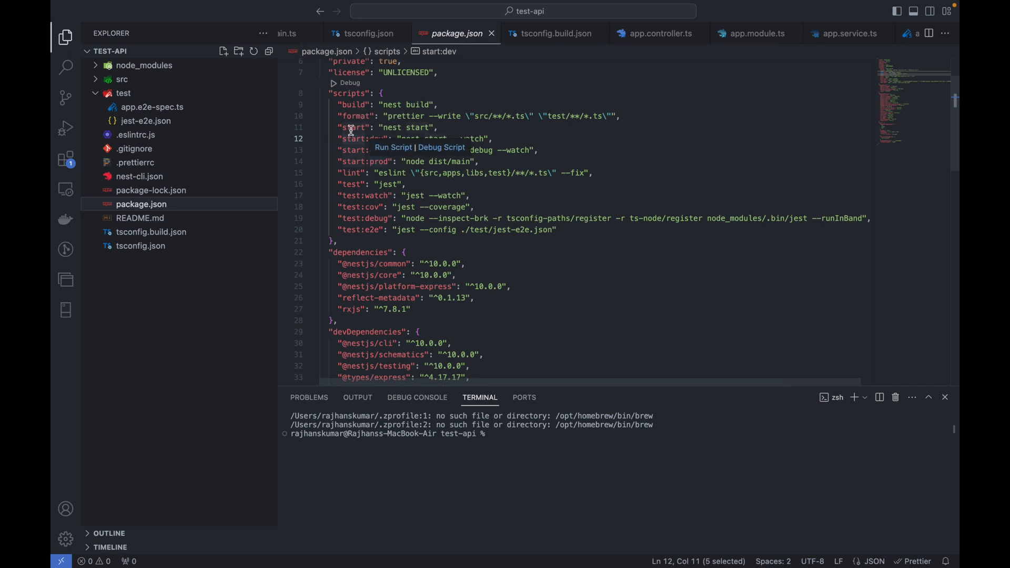
pyautogui.moveTo(613, 179)
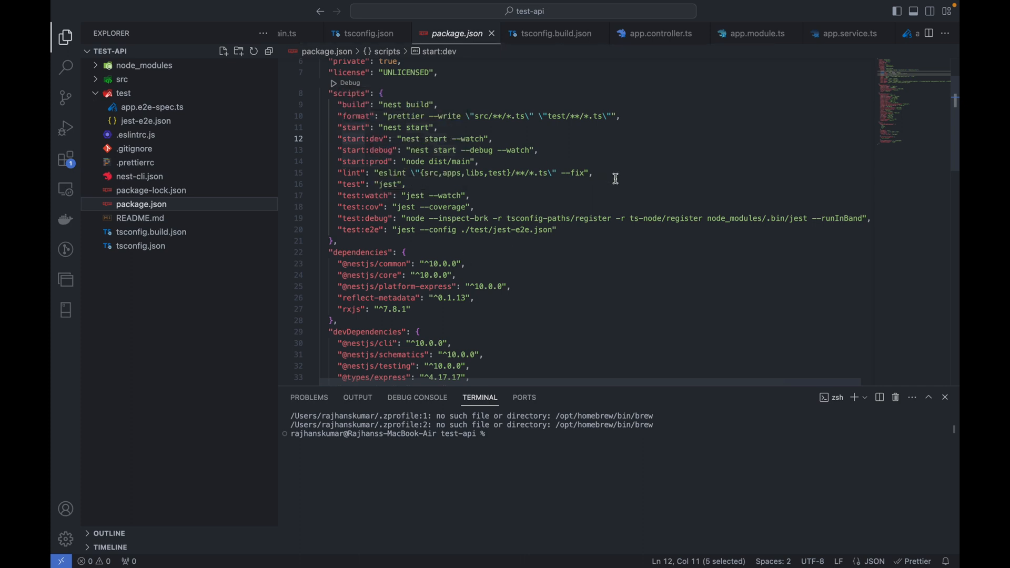
pyautogui.click(421, 177)
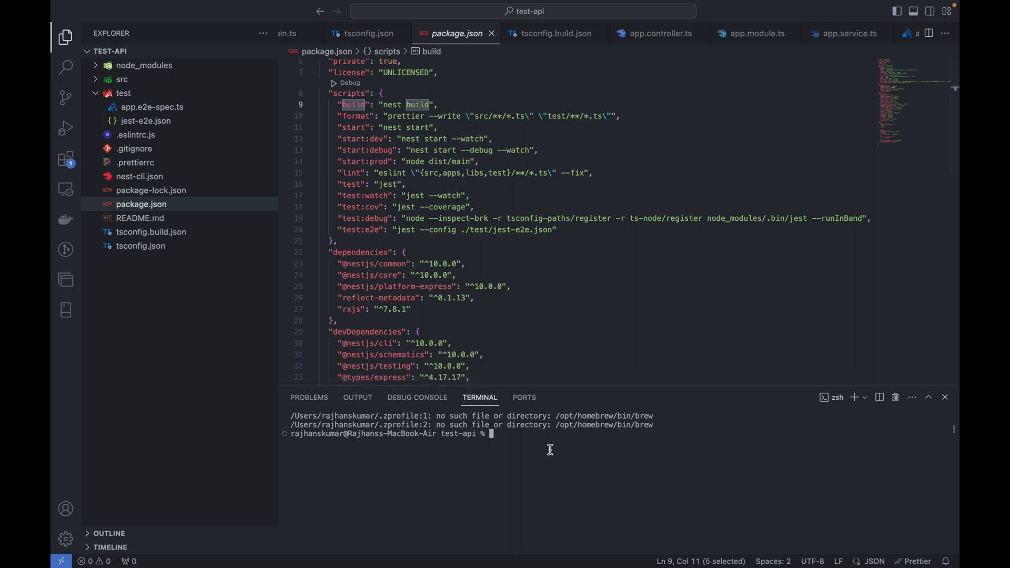
# - Run npm run build and peek into the regenerated dist output folder
pyautogui.write('npm')
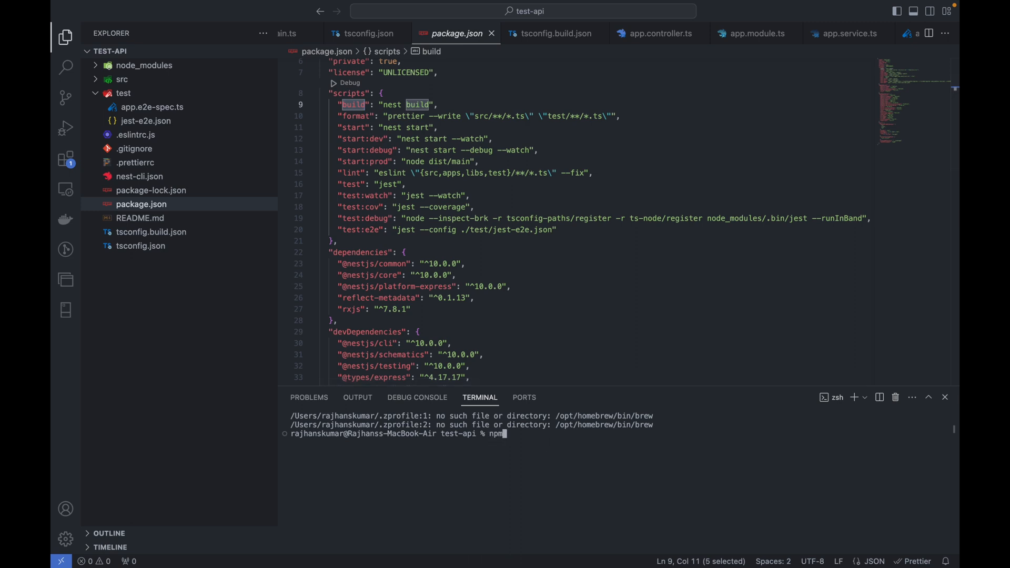
pyautogui.write('run buil')
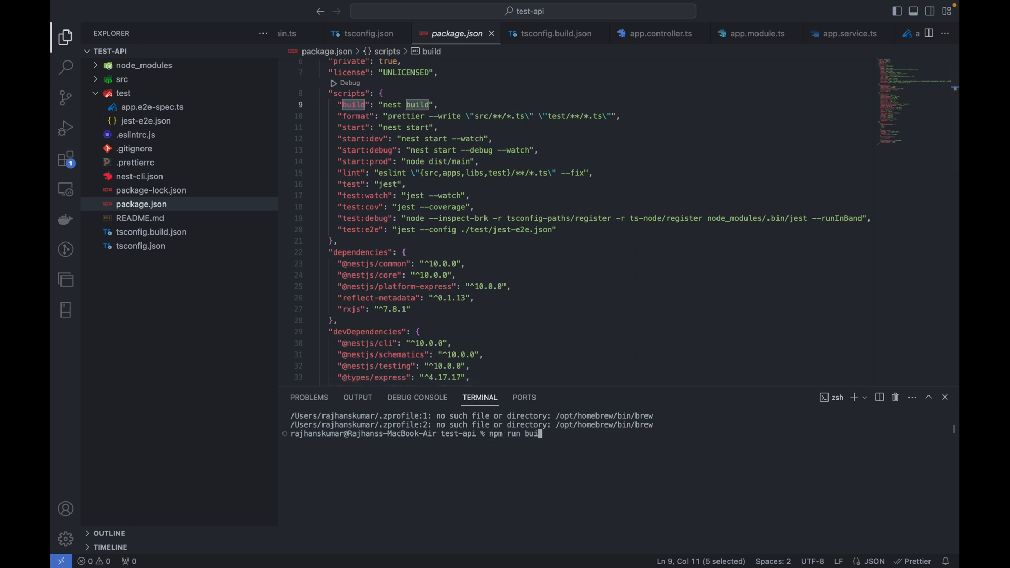
pyautogui.press('Return')
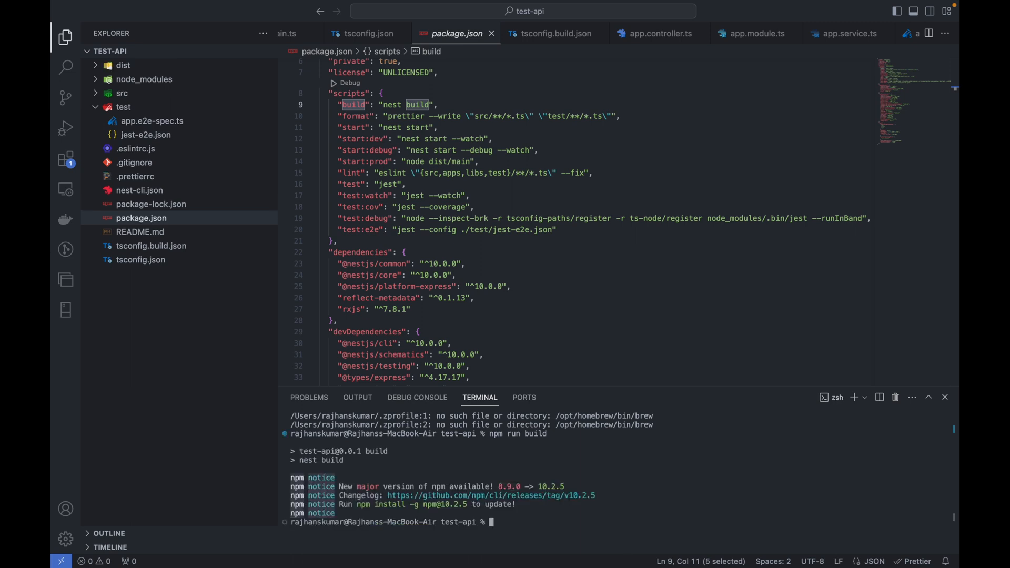
pyautogui.moveTo(287, 249)
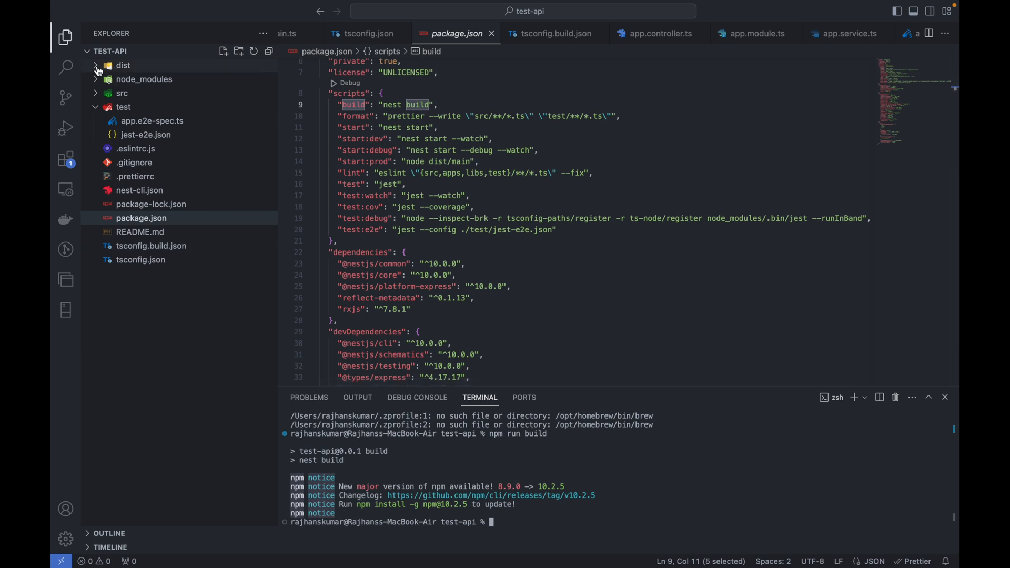
pyautogui.click(122, 65)
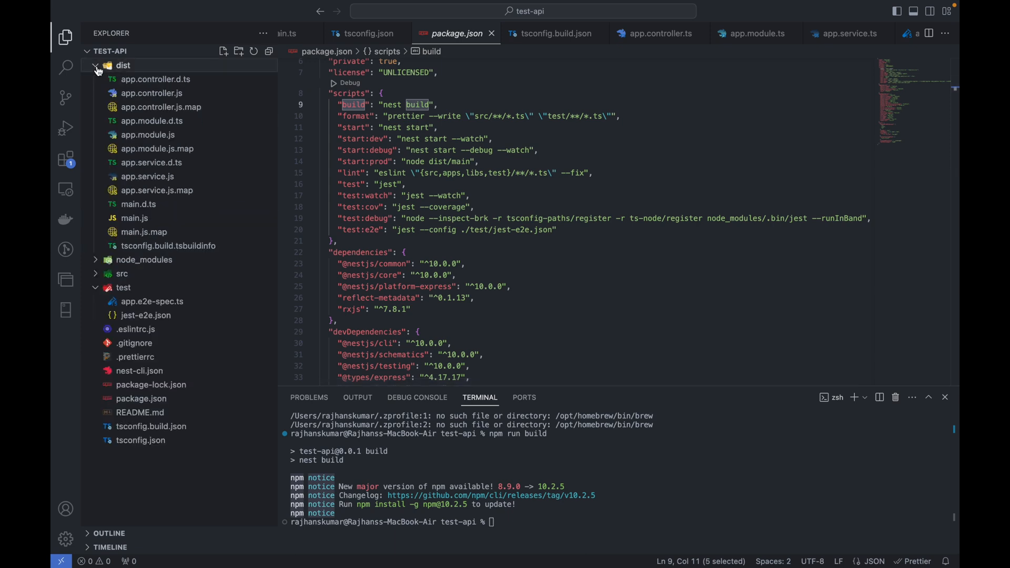
pyautogui.click(122, 65)
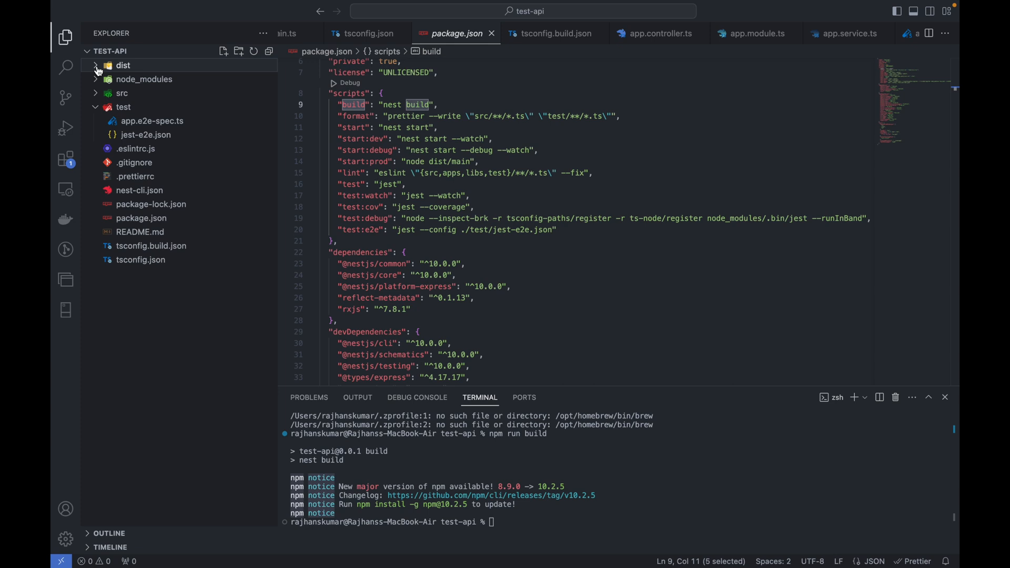
pyautogui.click(514, 286)
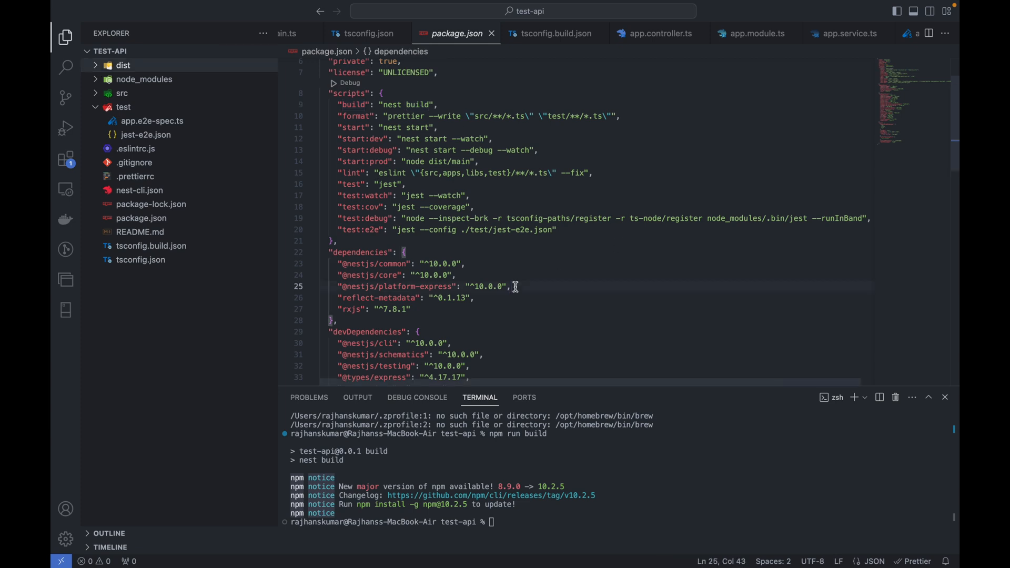
pyautogui.moveTo(334, 104)
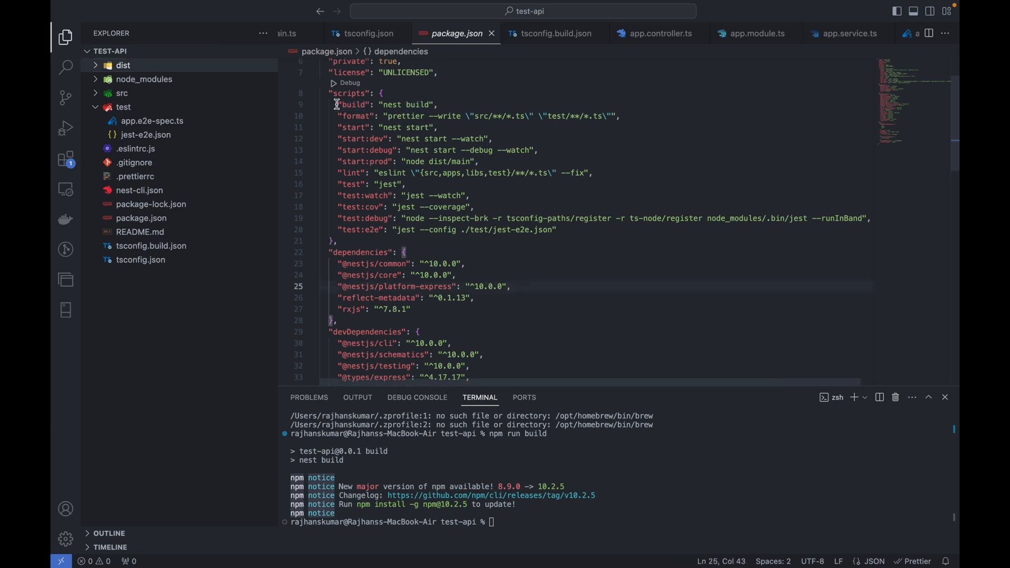
pyautogui.click(337, 104)
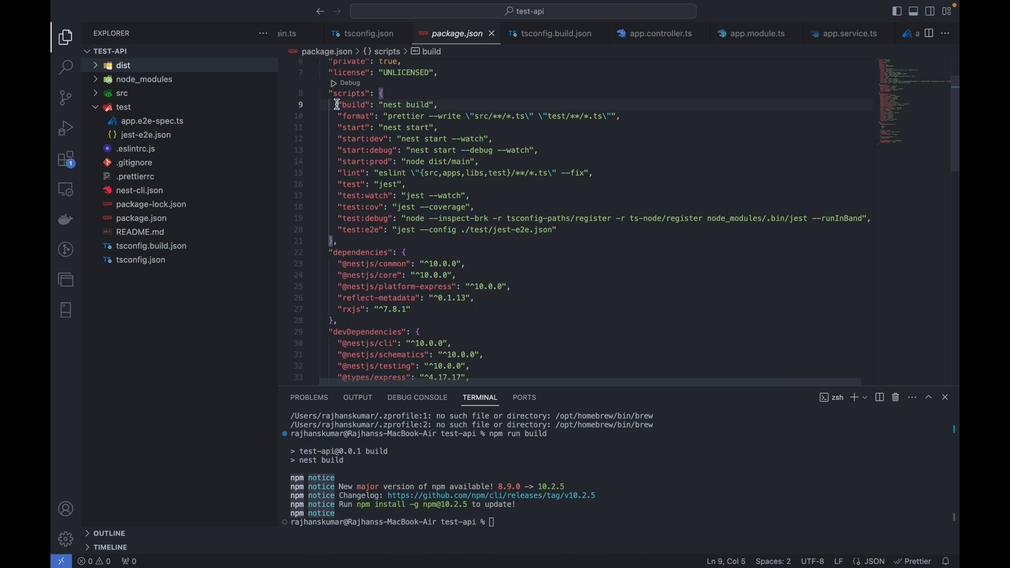
pyautogui.click(338, 218)
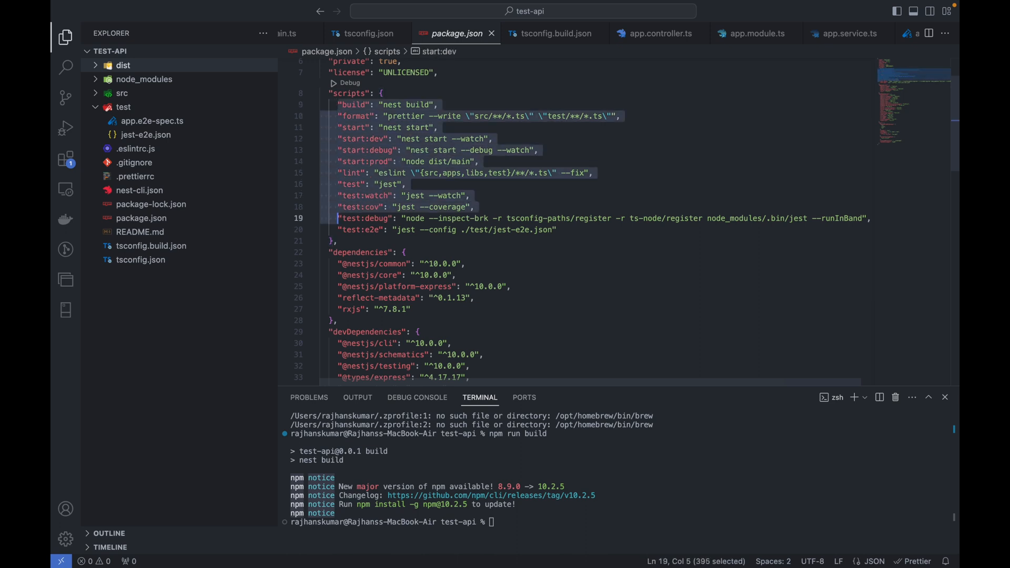
pyautogui.click(354, 104)
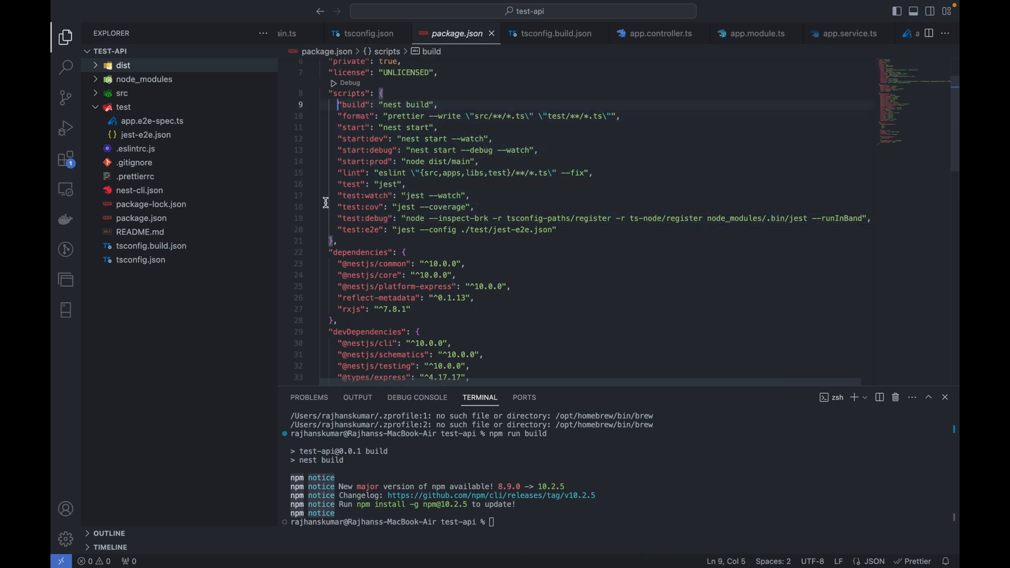
pyautogui.click(345, 231)
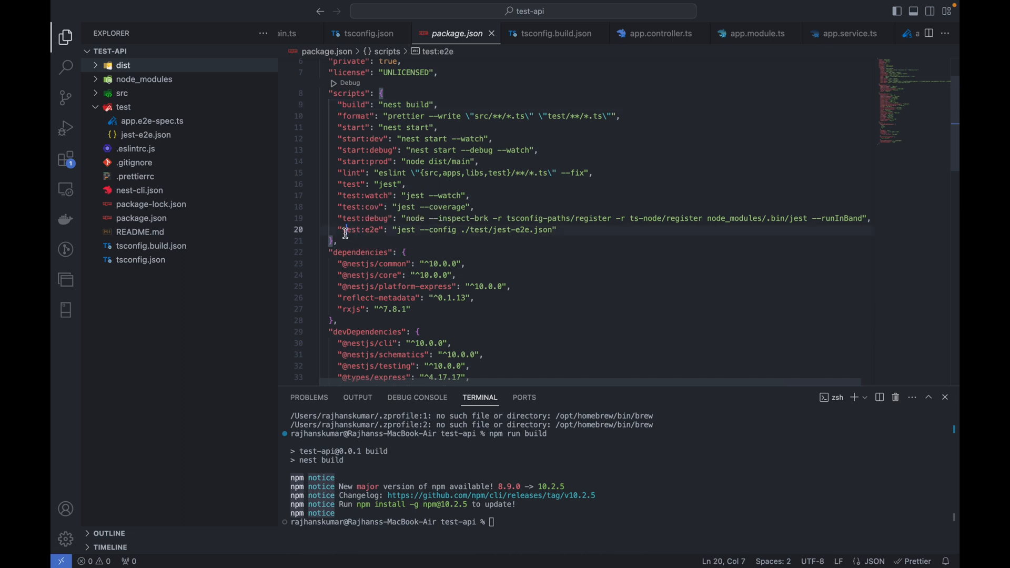
pyautogui.doubleClick(355, 230)
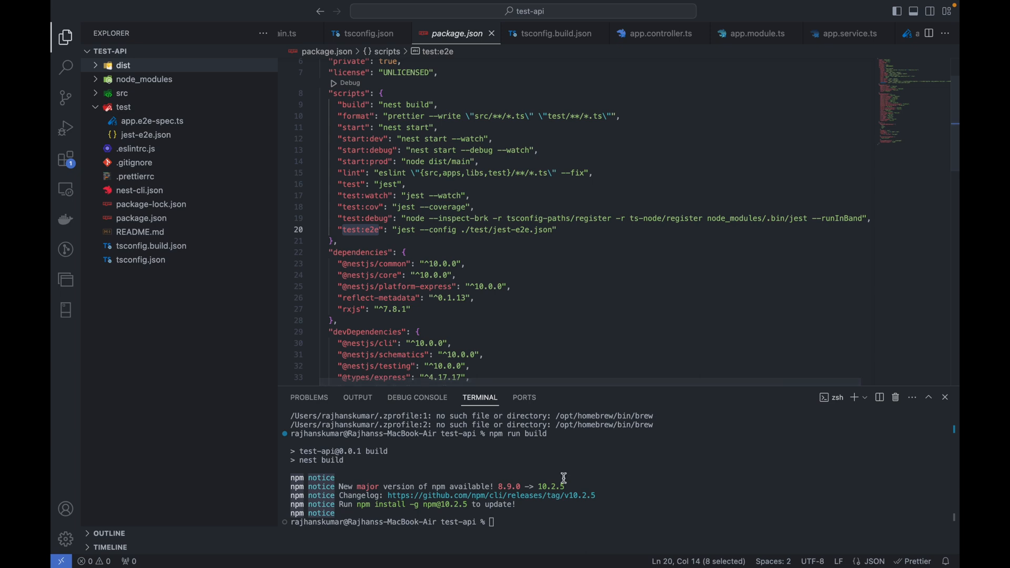
# - Run npm run test:e2e so the single AppController e2e test passes
pyautogui.write('n')
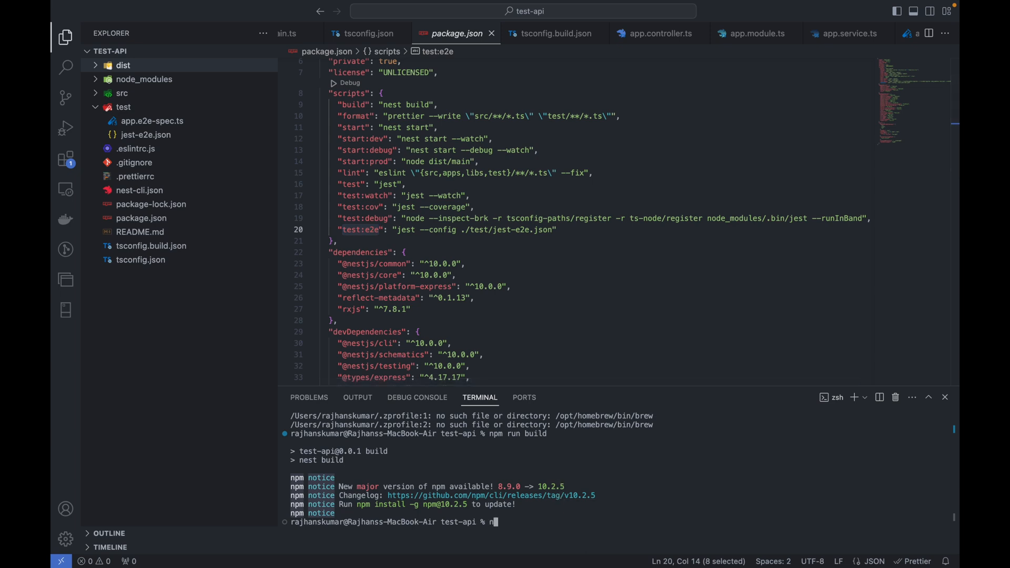
pyautogui.write('pm run')
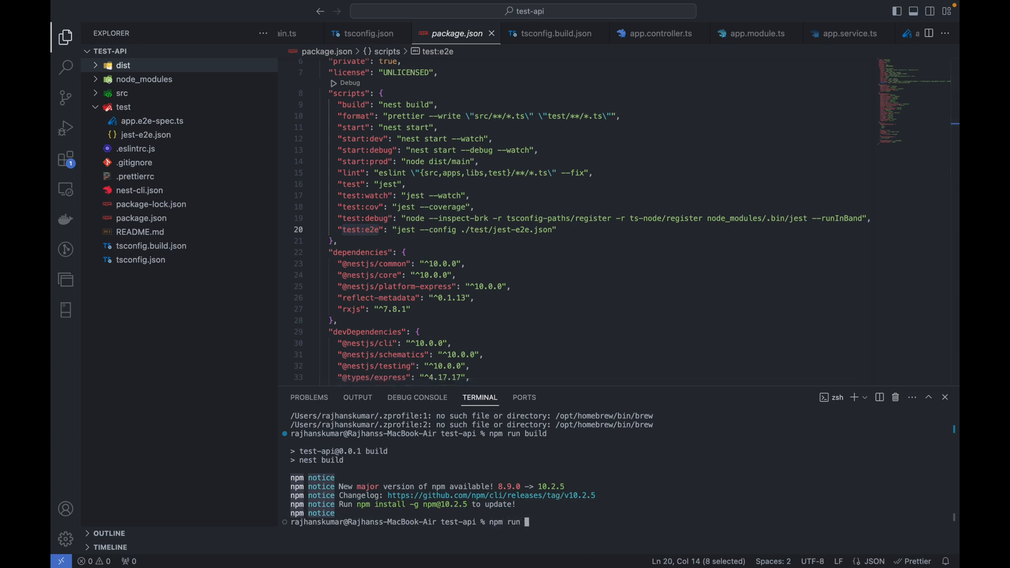
pyautogui.write('test:e2e')
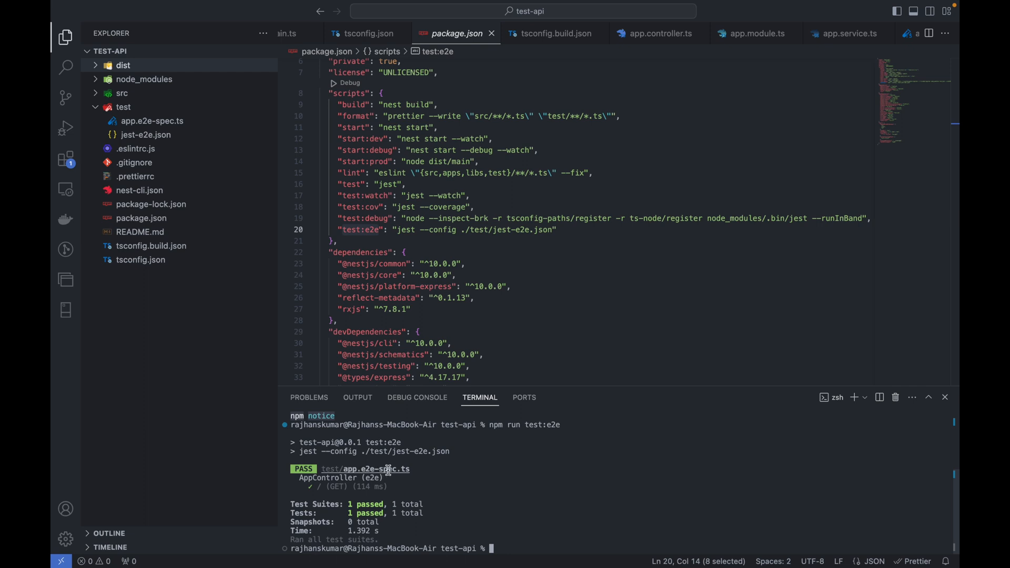
pyautogui.moveTo(341, 513)
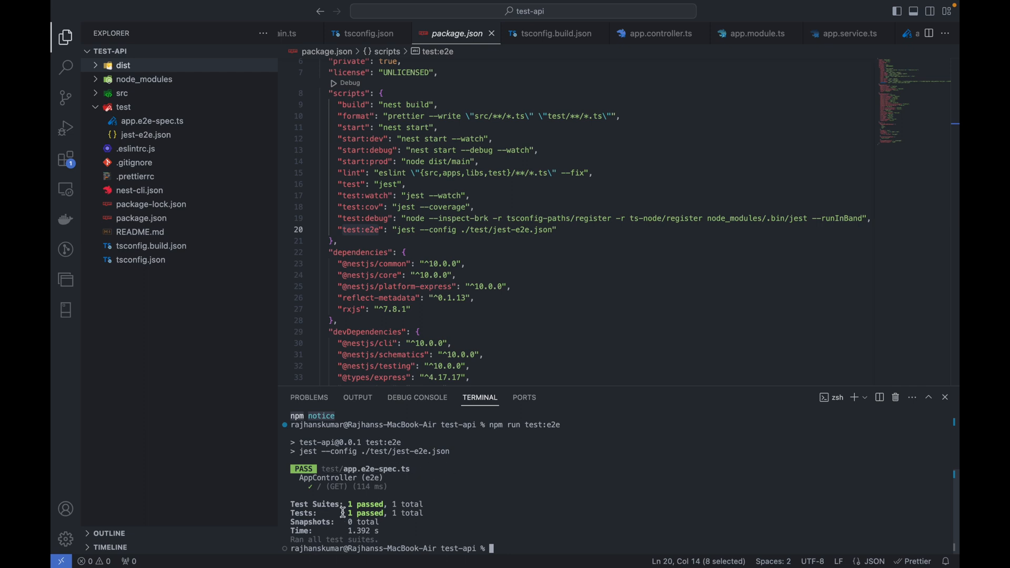
pyautogui.moveTo(677, 52)
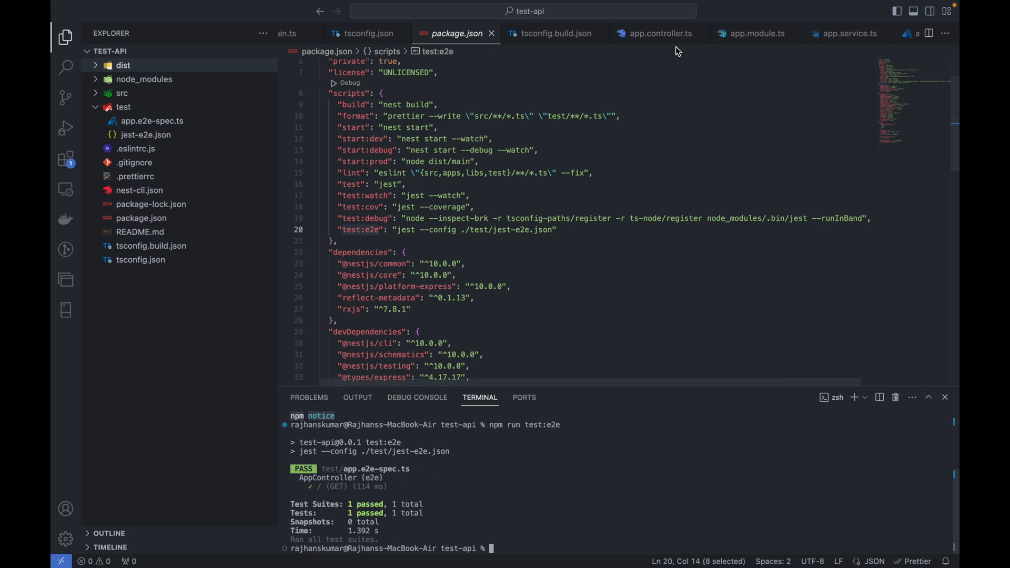
pyautogui.moveTo(209, 154)
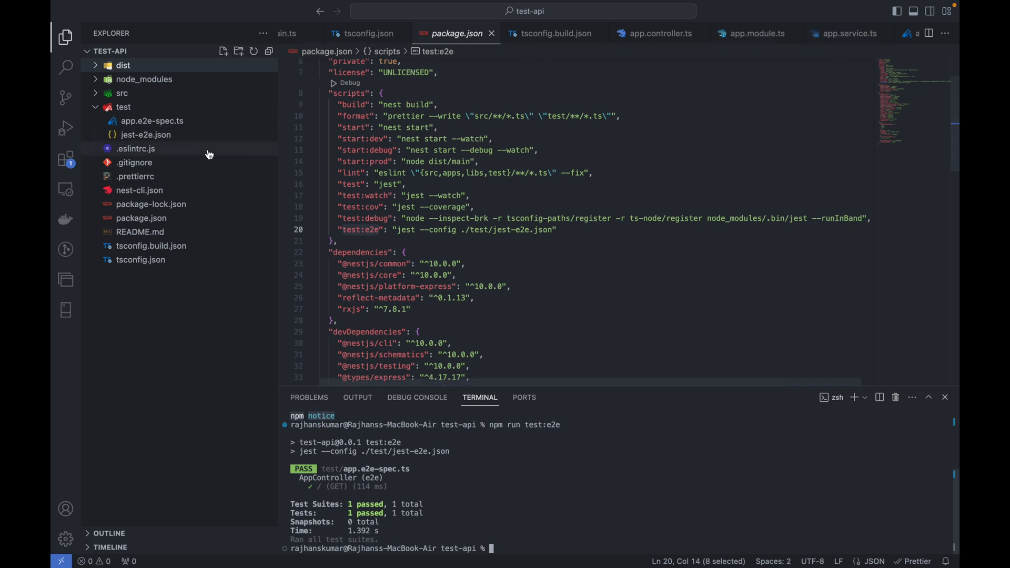
# - View app.e2e-spec.ts and its GET '/' test with the expected greeting
pyautogui.click(153, 120)
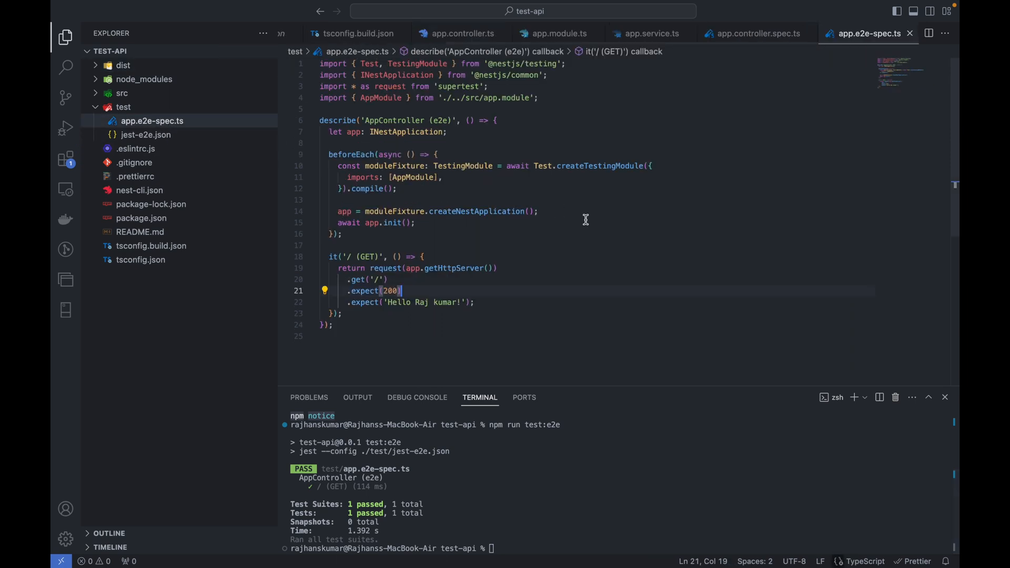
pyautogui.moveTo(334, 257)
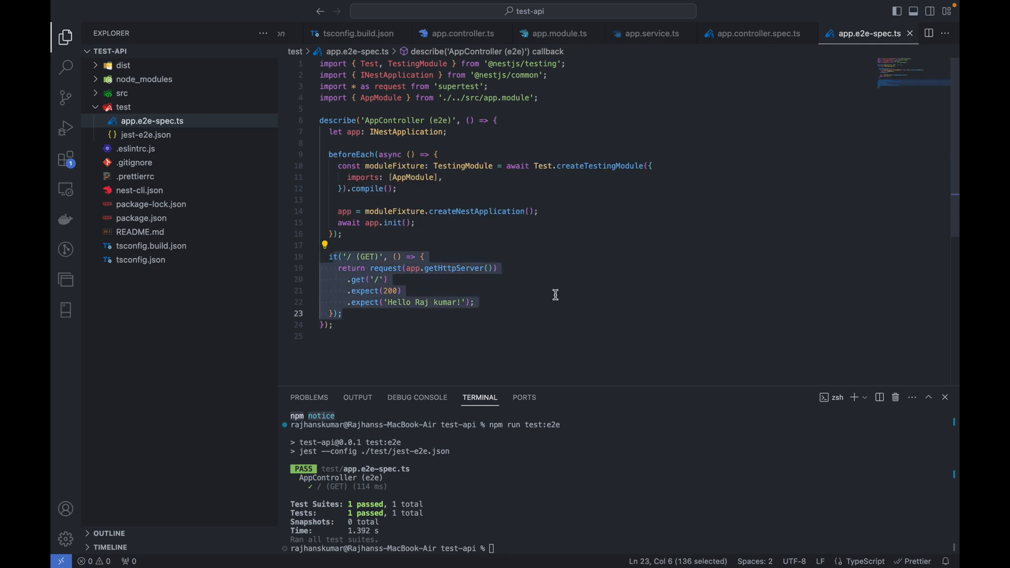
pyautogui.click(367, 279)
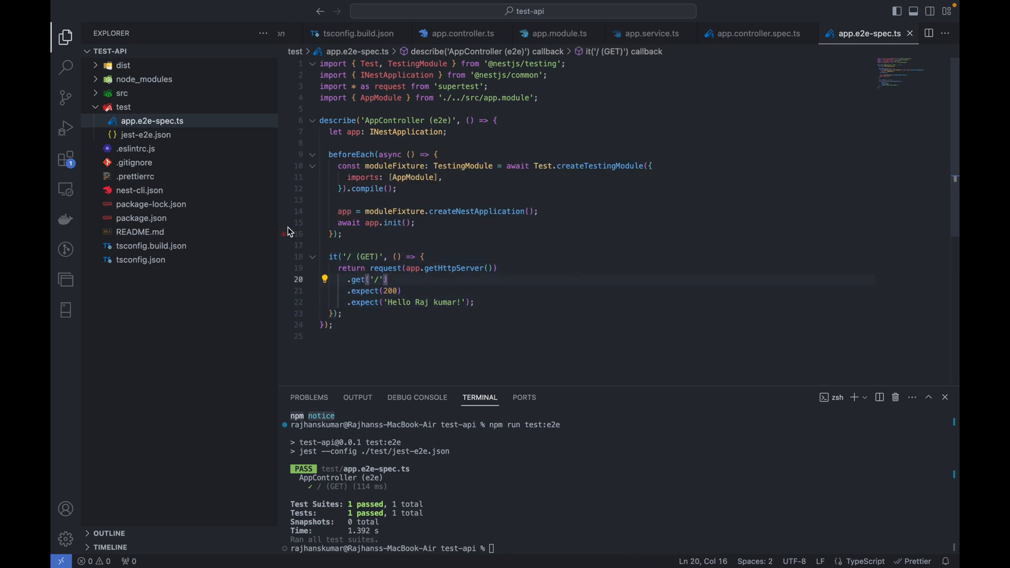
pyautogui.moveTo(172, 225)
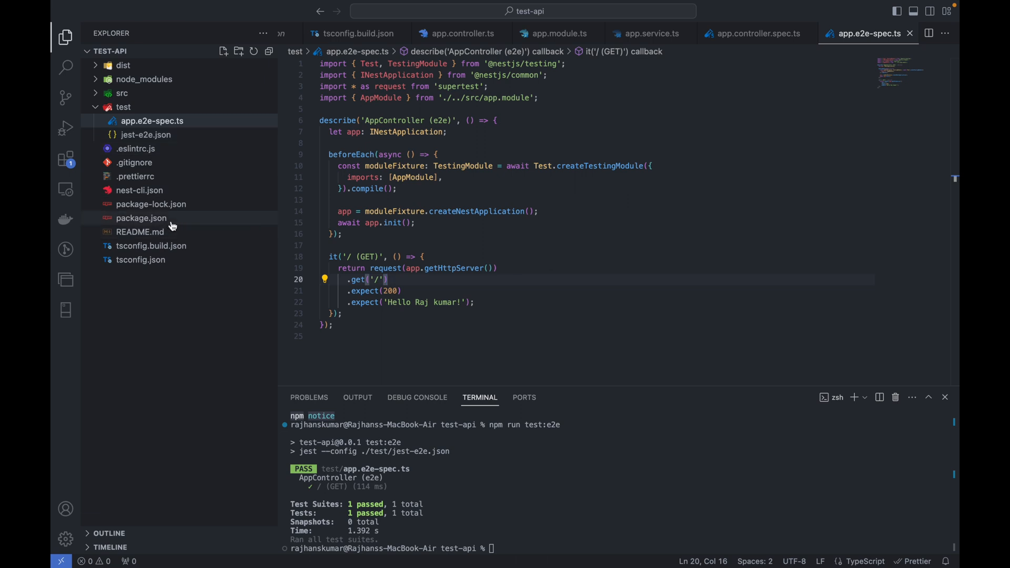
pyautogui.moveTo(155, 176)
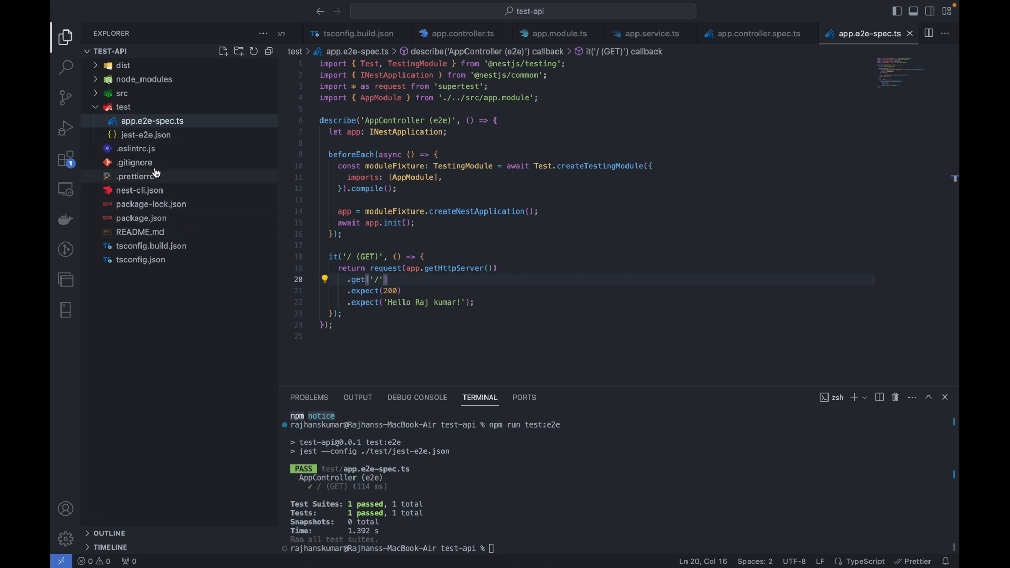
# - Expand src and view app.controller.ts with its GET handler returning appService.getHello()
pyautogui.click(121, 93)
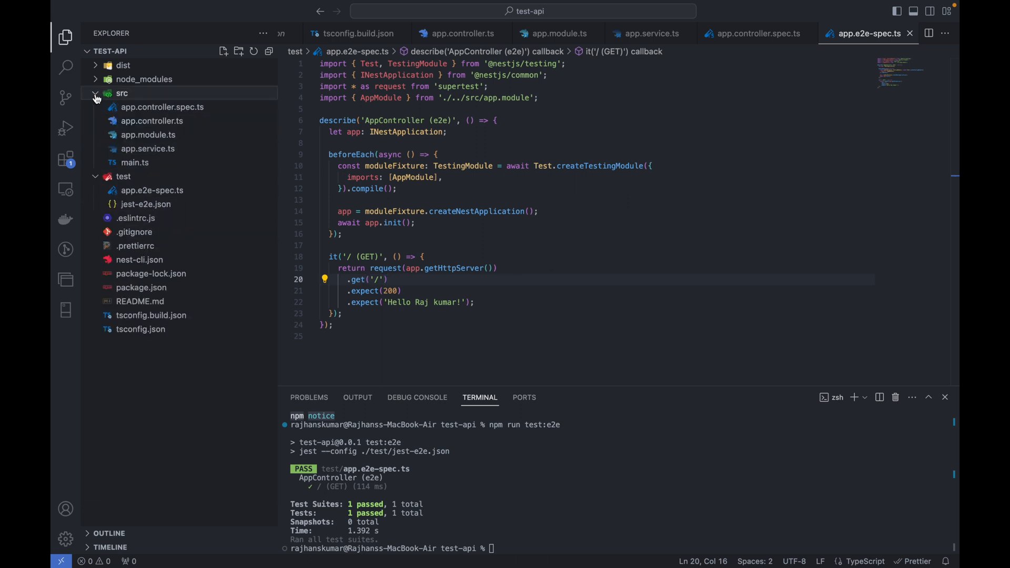
pyautogui.moveTo(187, 134)
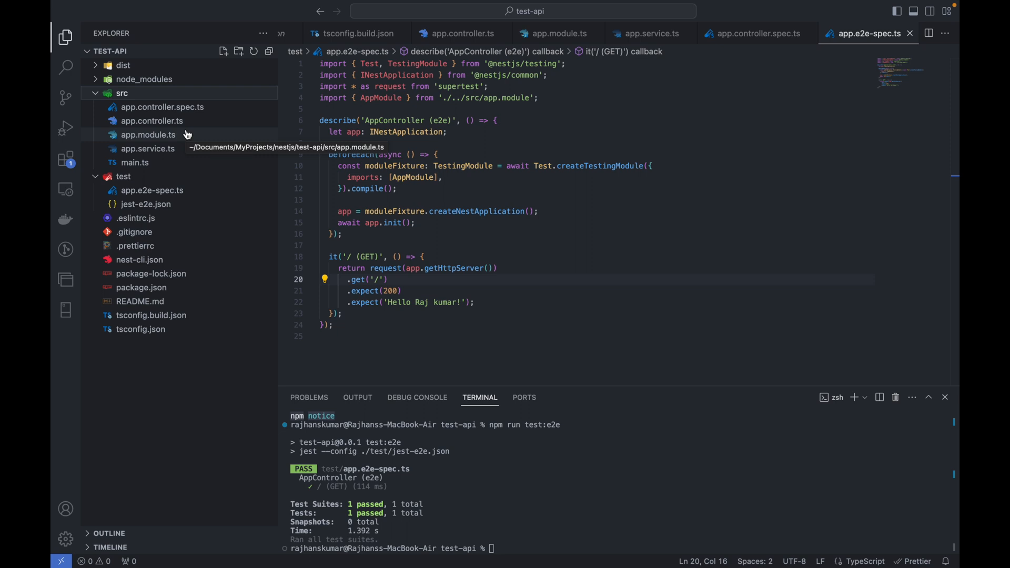
pyautogui.moveTo(196, 120)
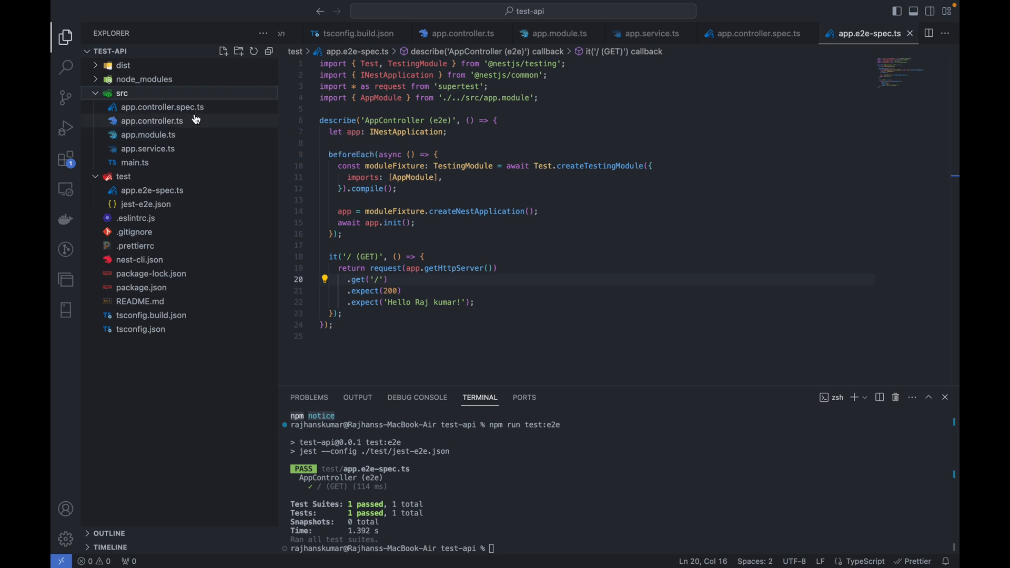
pyautogui.click(152, 120)
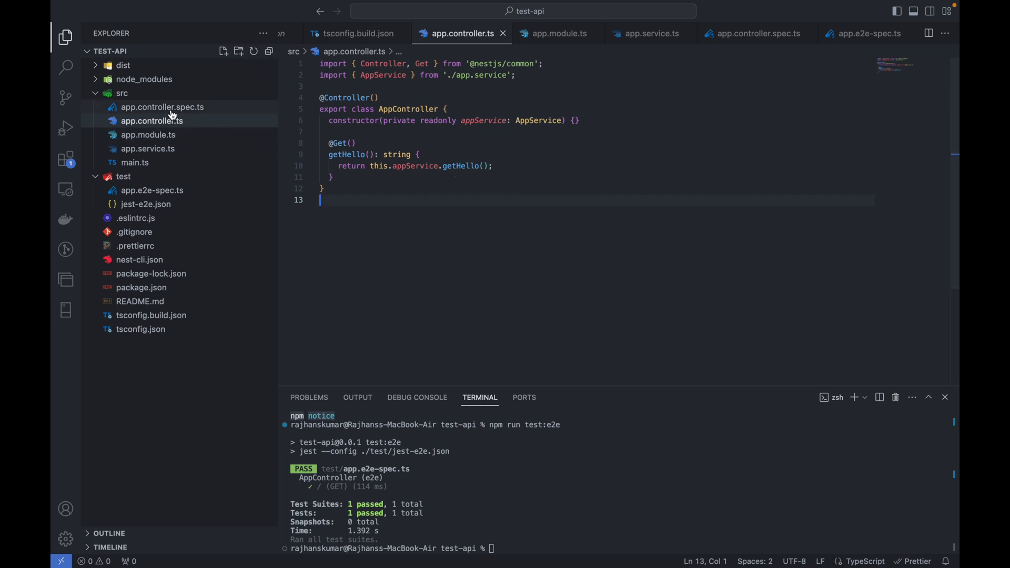
# - View app.controller.spec.ts, whose root test expects 'Hello Raj kumar!'
pyautogui.click(162, 108)
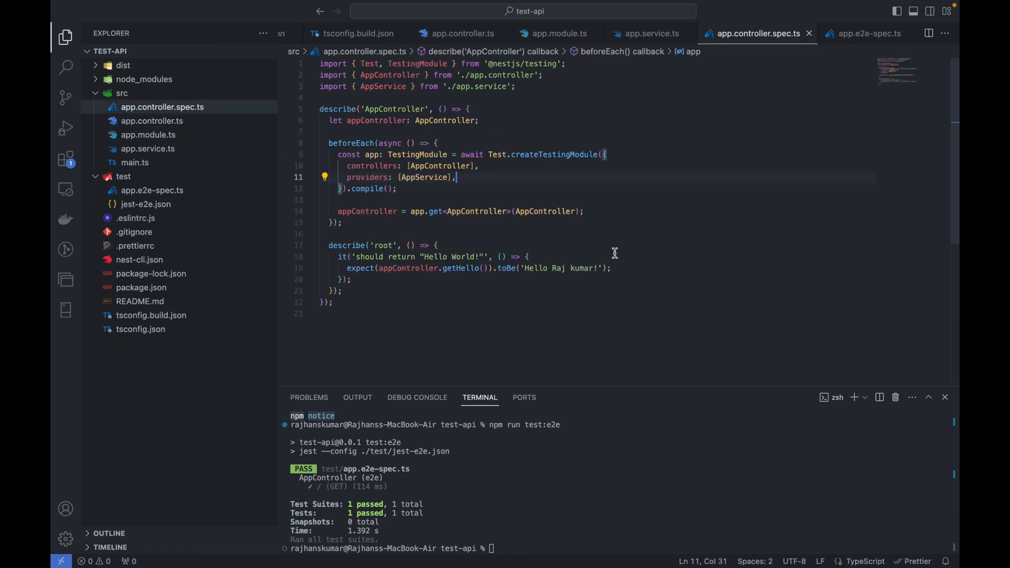
pyautogui.moveTo(431, 457)
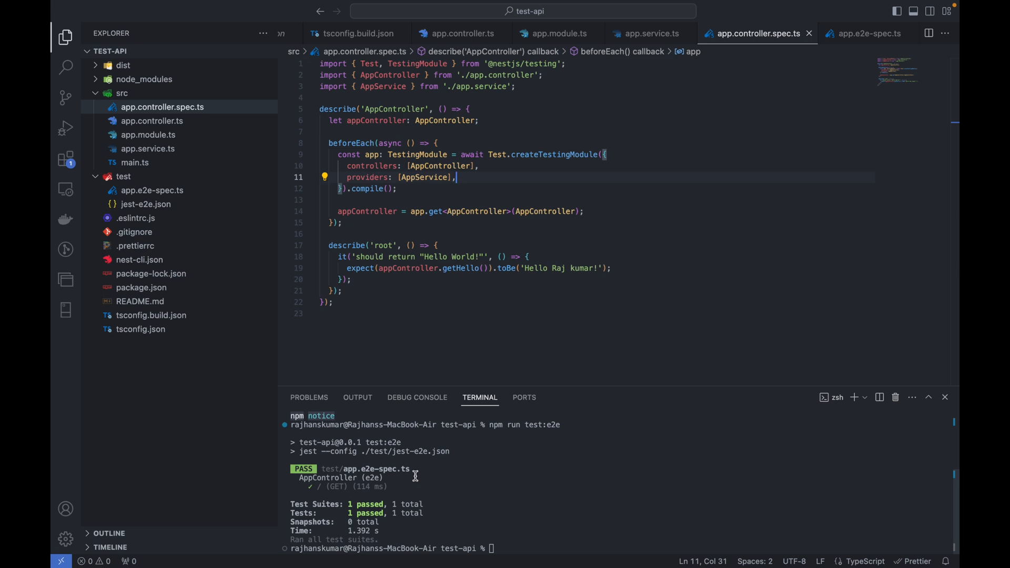
pyautogui.moveTo(623, 219)
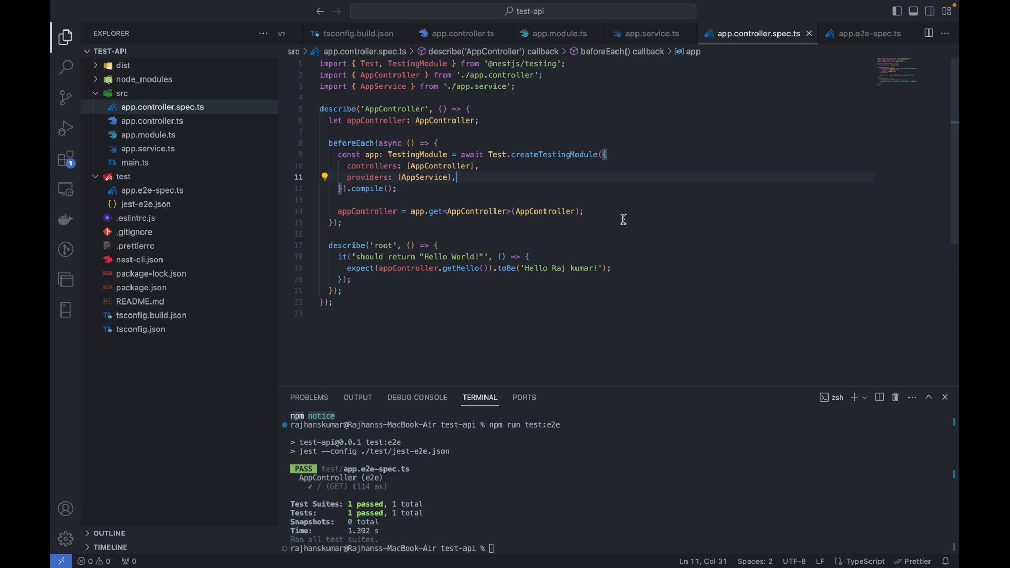
pyautogui.moveTo(456, 210)
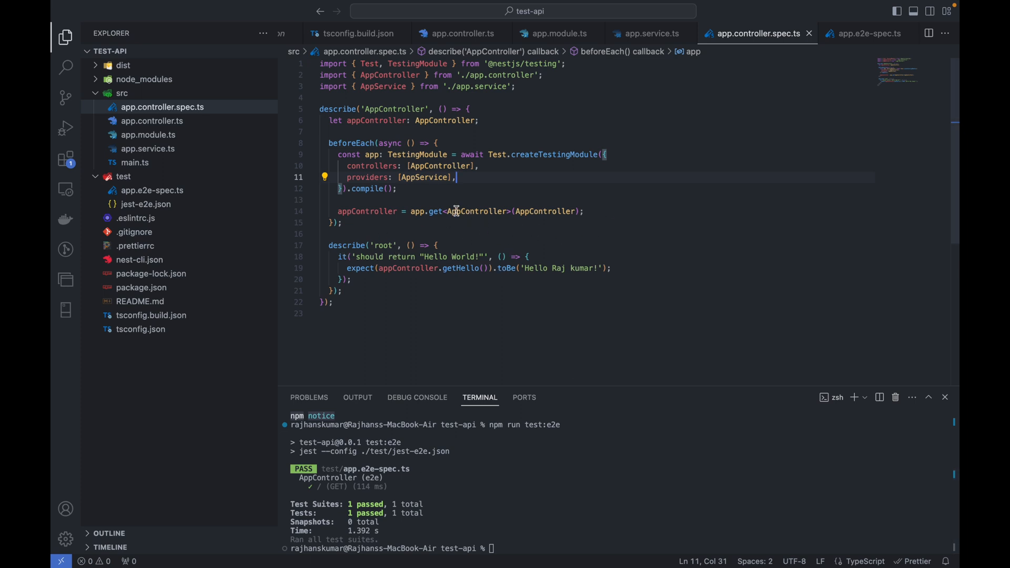
pyautogui.moveTo(437, 271)
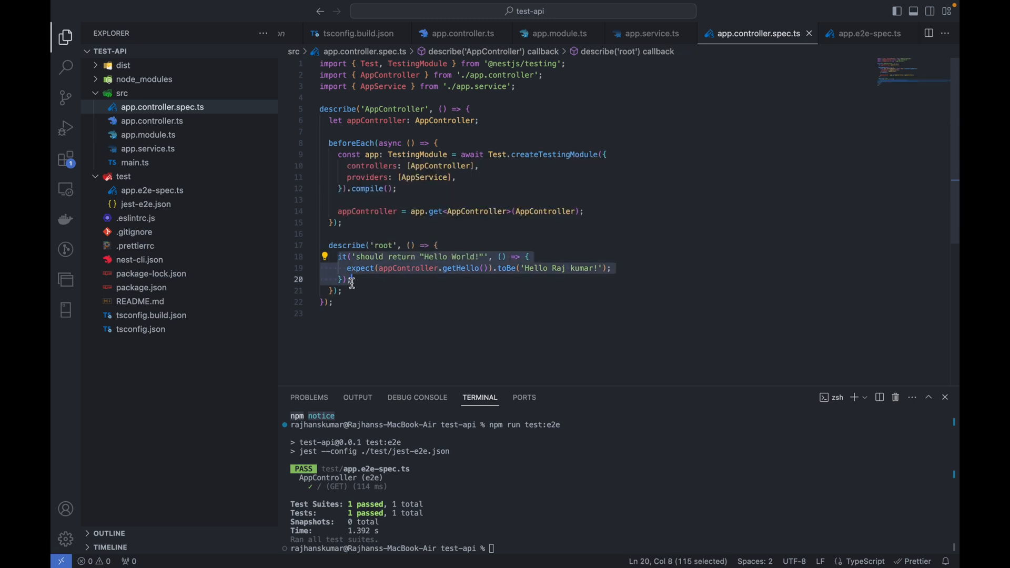
pyautogui.click(501, 302)
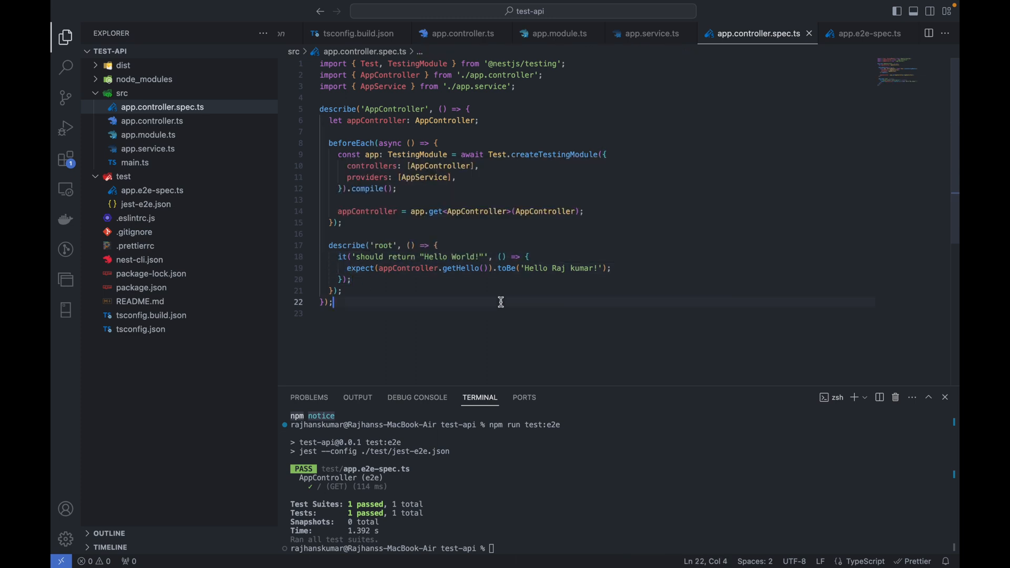
pyautogui.moveTo(559, 529)
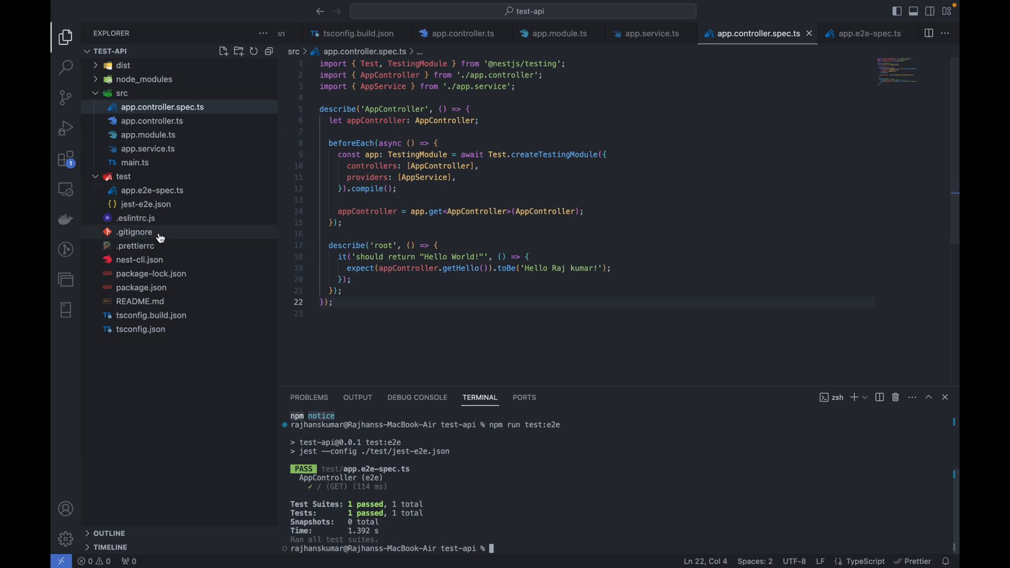
pyautogui.moveTo(170, 294)
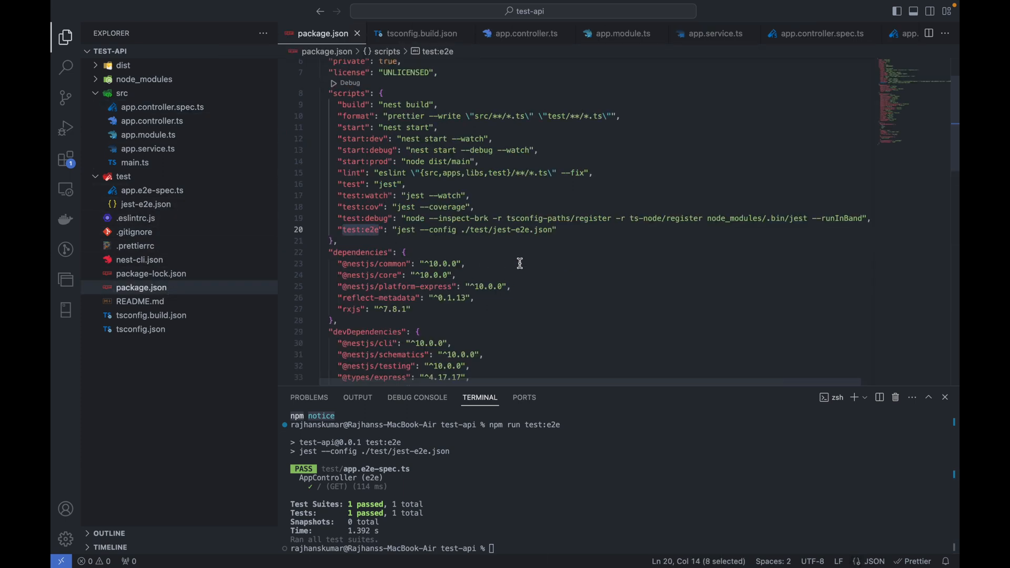
# - Highlight the test script in package.json and start entering npm run test in the terminal
pyautogui.click(466, 263)
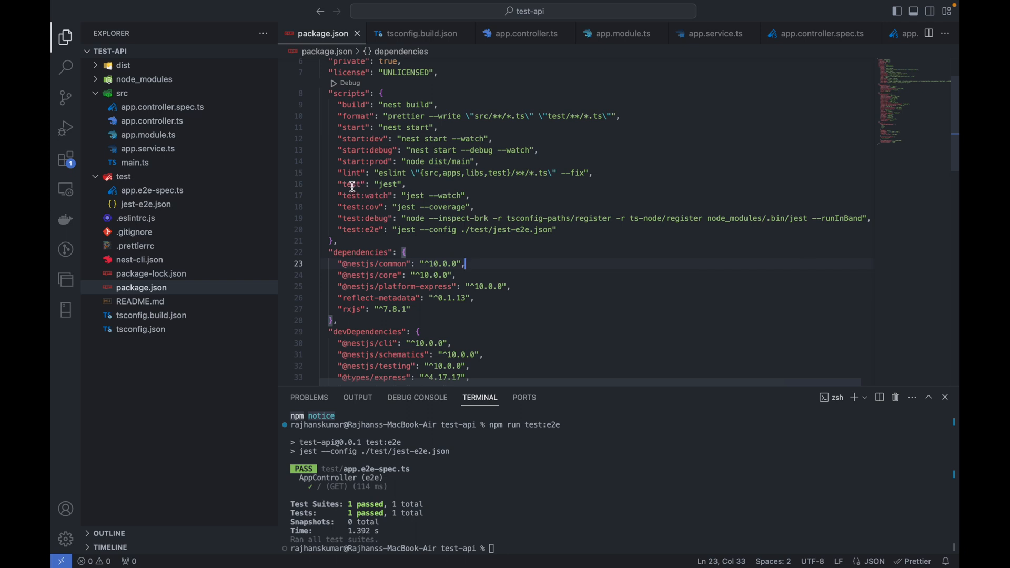
pyautogui.doubleClick(349, 184)
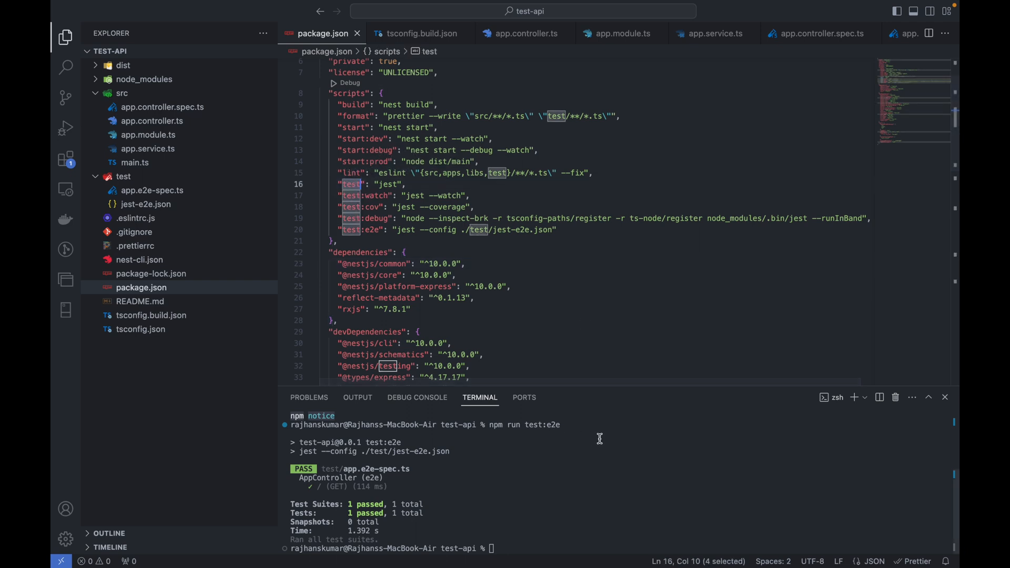
pyautogui.moveTo(348, 198)
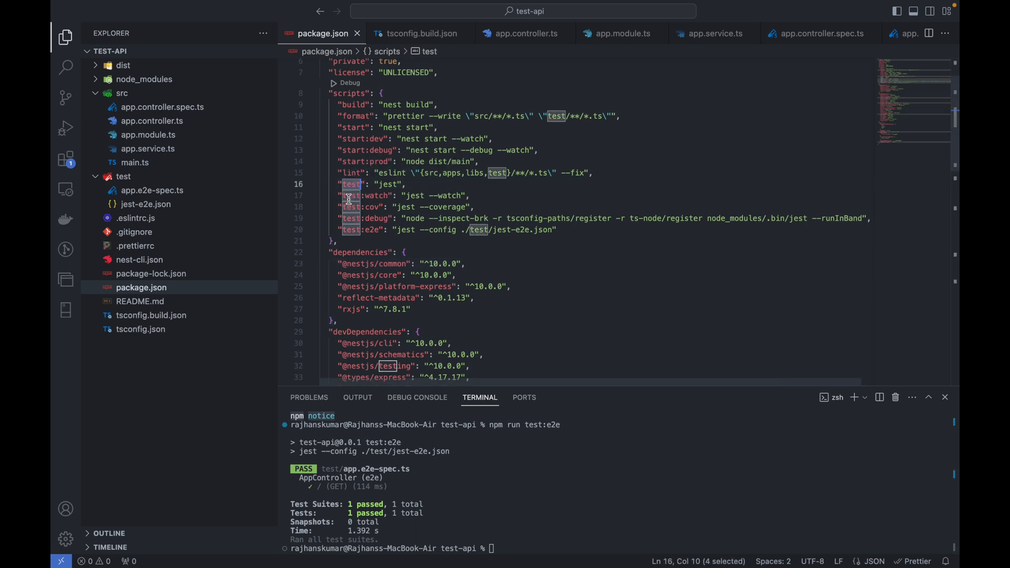
pyautogui.moveTo(559, 530)
pyautogui.write('n')
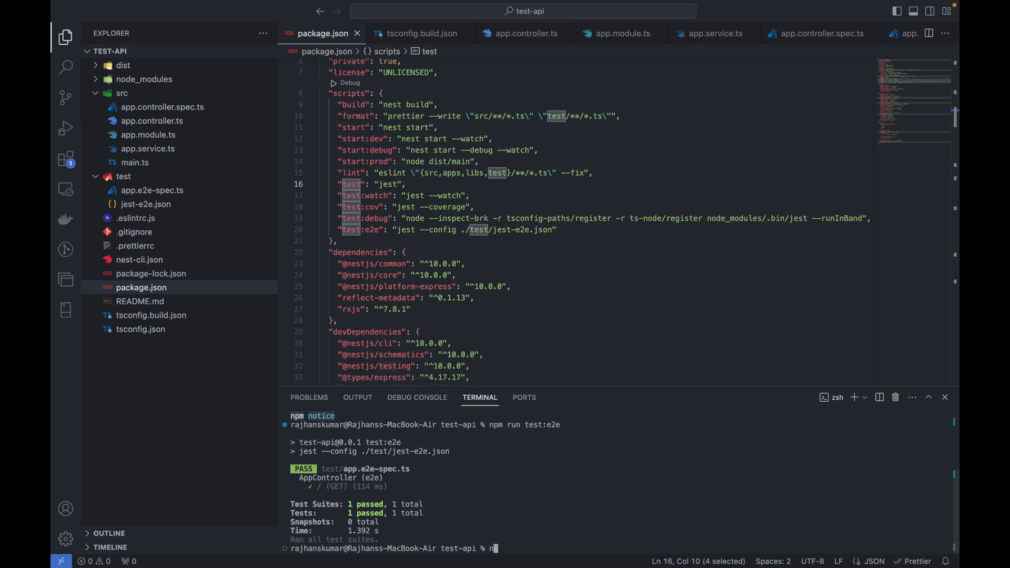
pyautogui.write('pm run test')
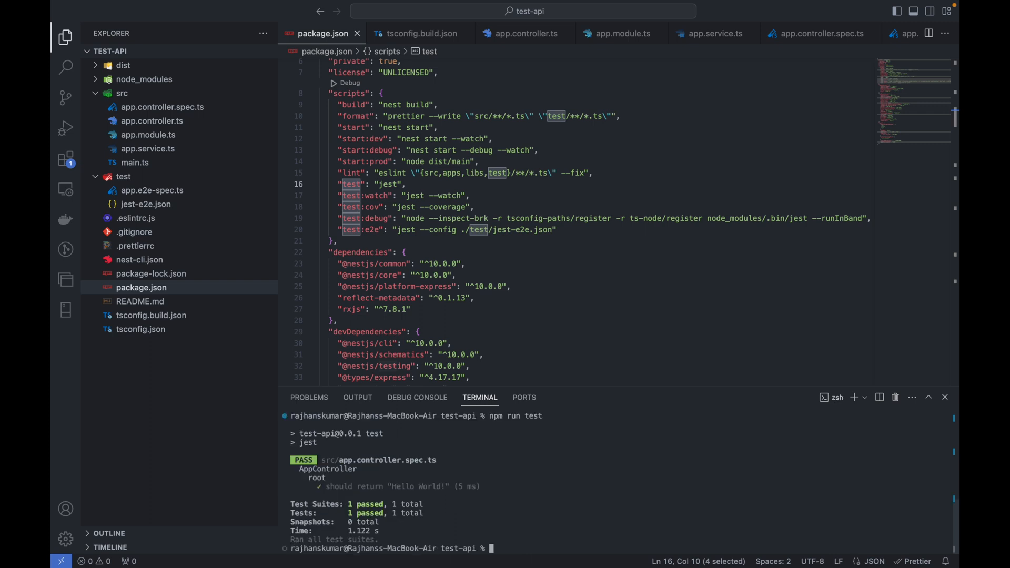
pyautogui.moveTo(341, 475)
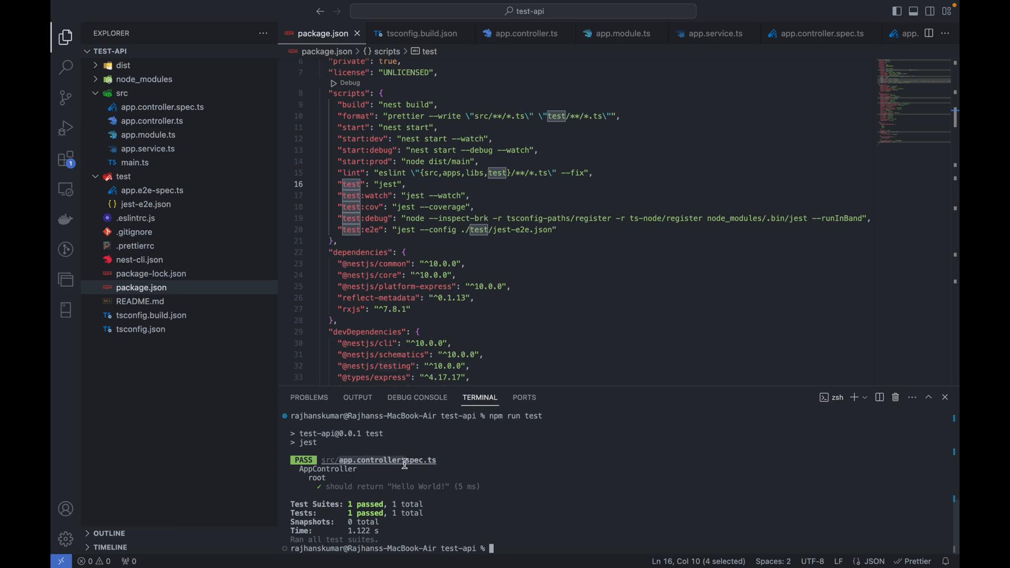
pyautogui.moveTo(499, 480)
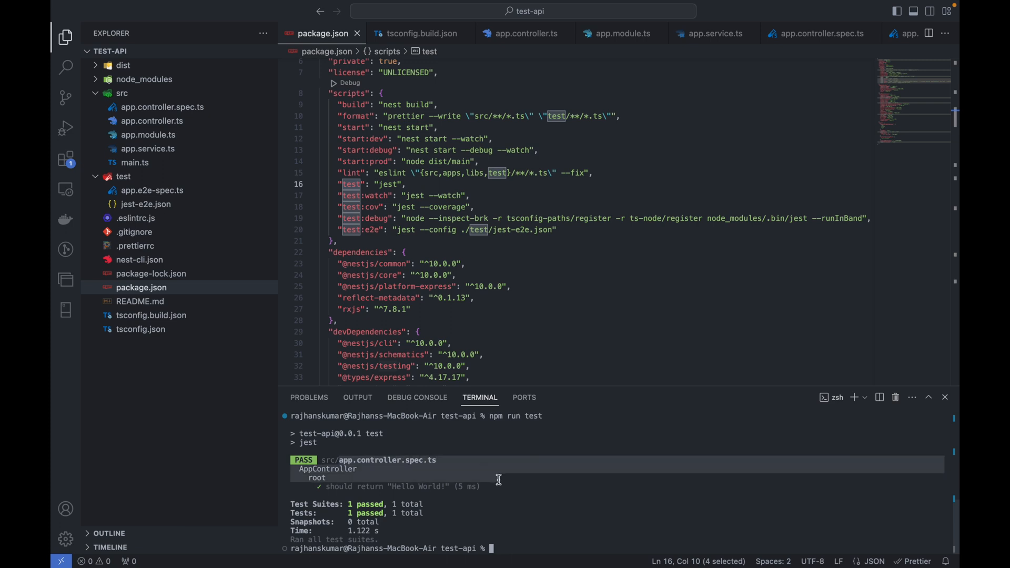
pyautogui.moveTo(215, 204)
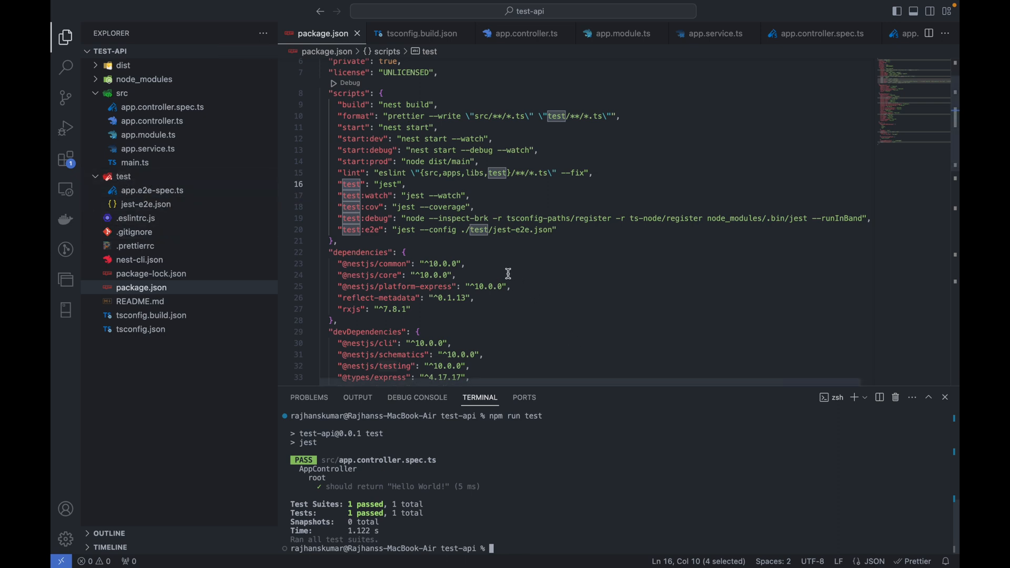
pyautogui.click(501, 263)
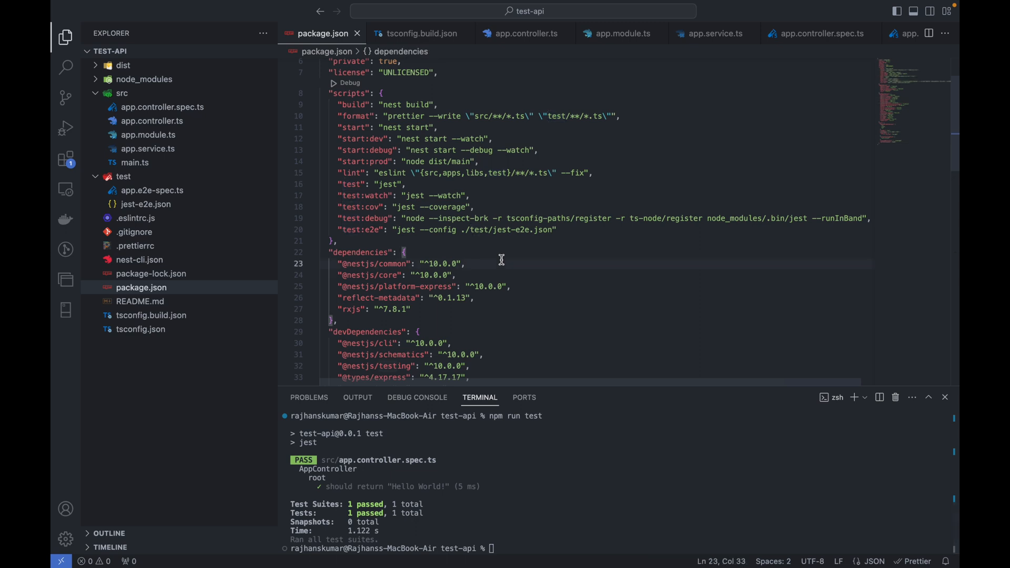
pyautogui.moveTo(162, 108)
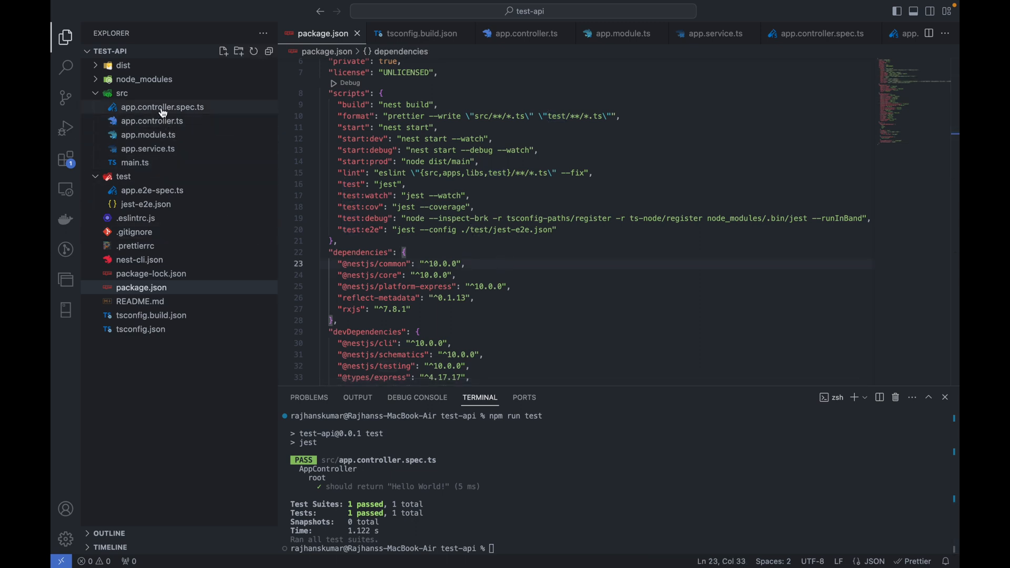
pyautogui.moveTo(135, 162)
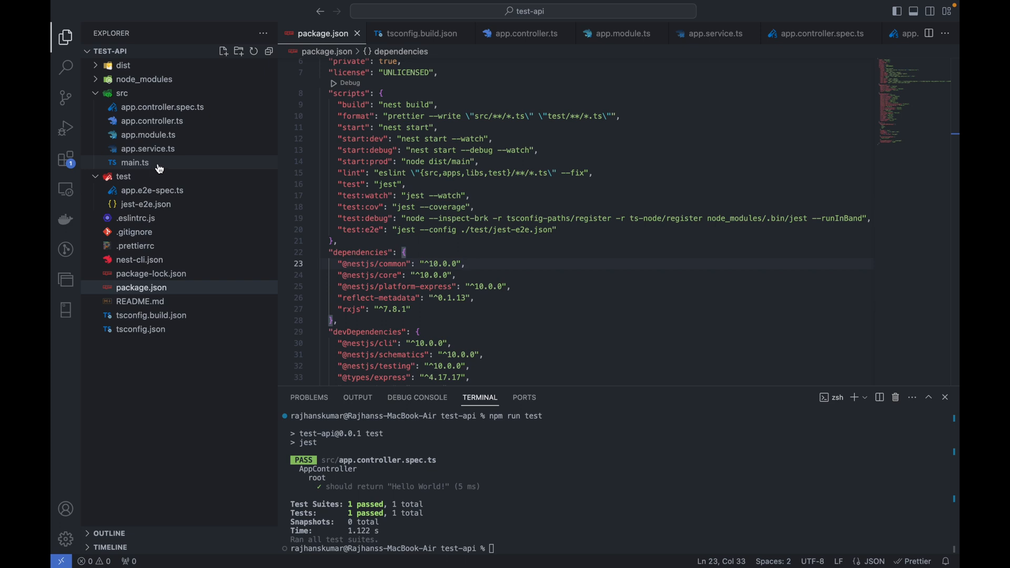
# - Review NestFactory and port 3000 in main.ts's bootstrap, then view app.service.ts
pyautogui.click(136, 162)
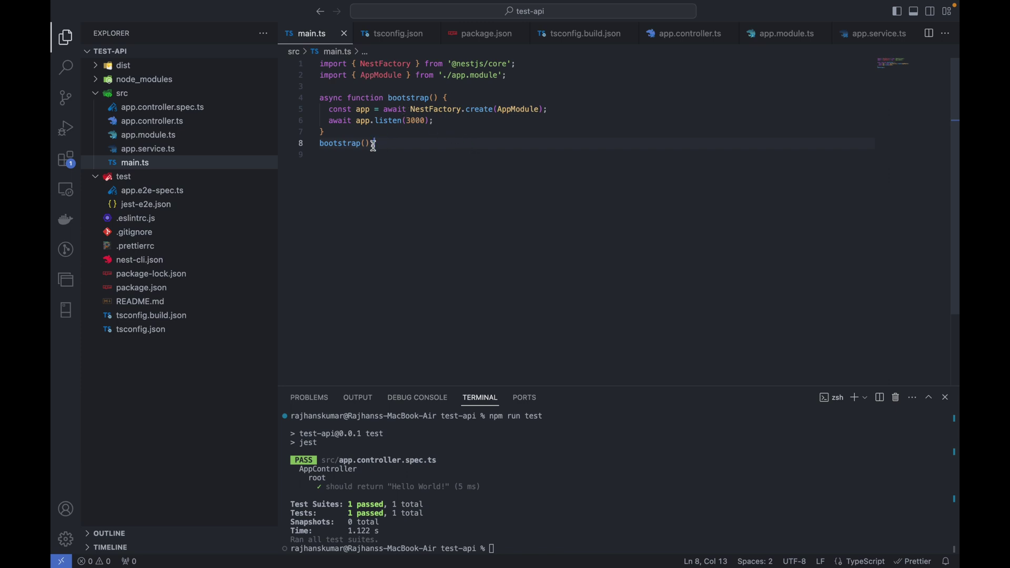
pyautogui.doubleClick(340, 143)
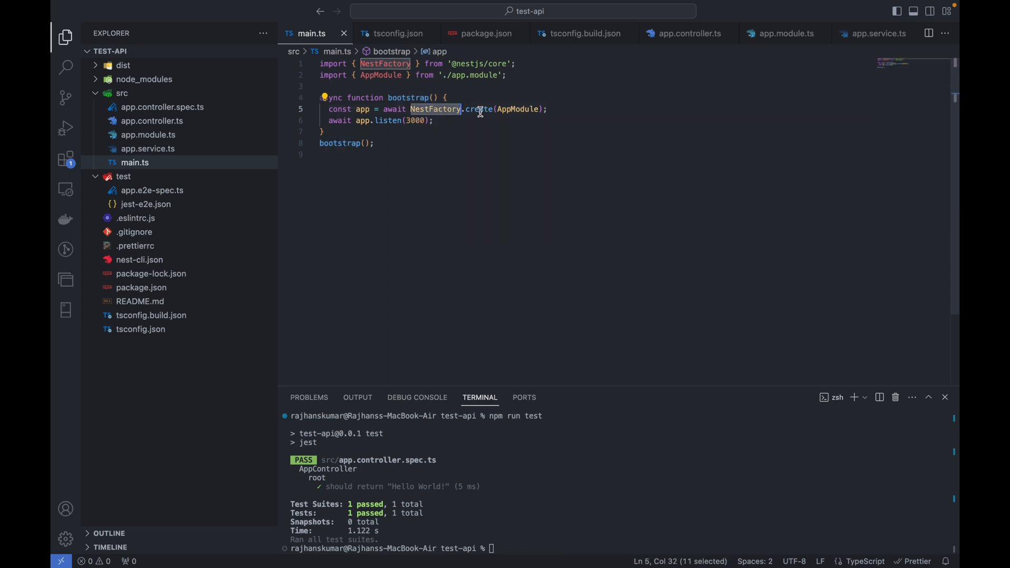
pyautogui.doubleClick(479, 109)
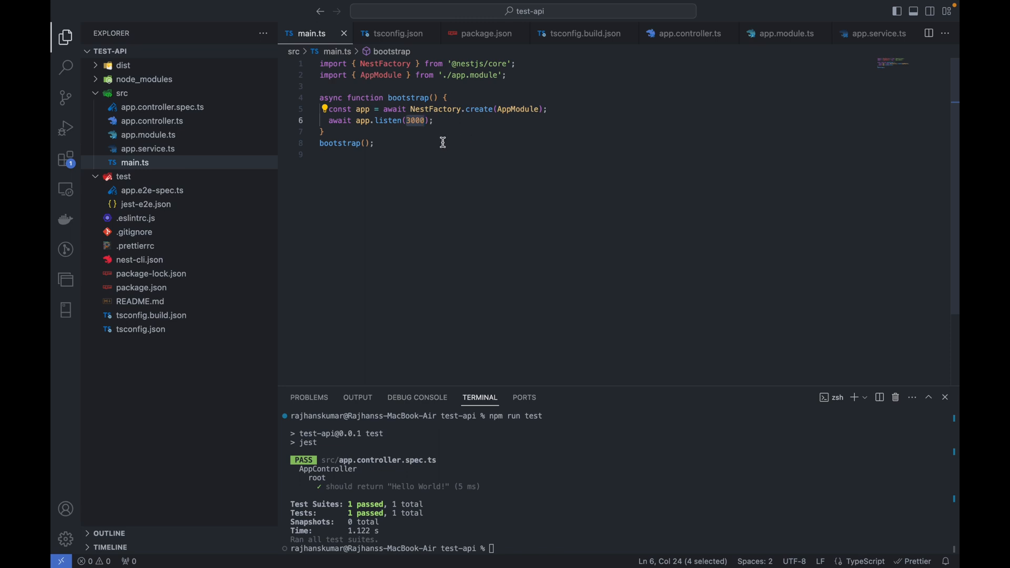
pyautogui.moveTo(435, 120)
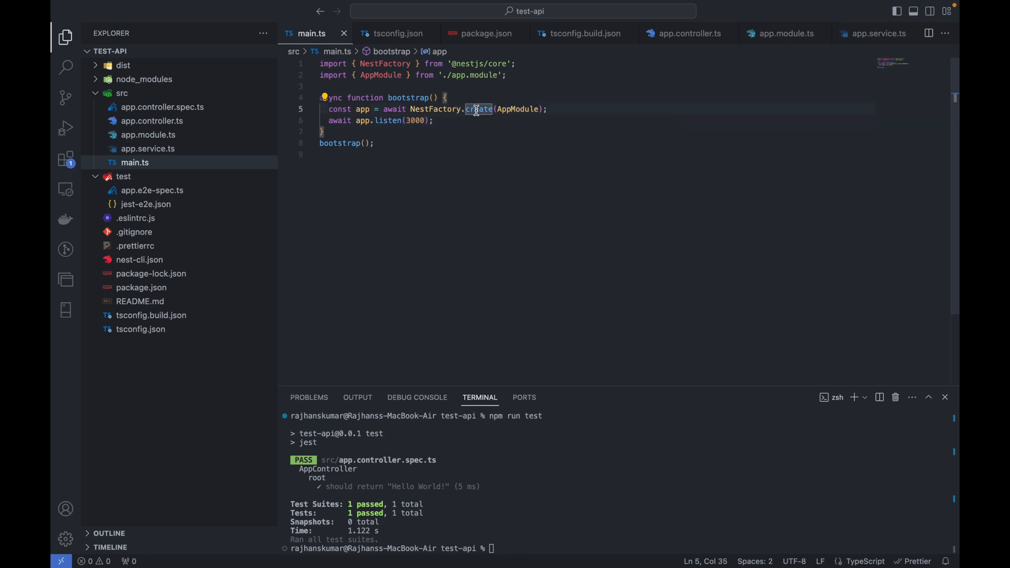
pyautogui.moveTo(164, 156)
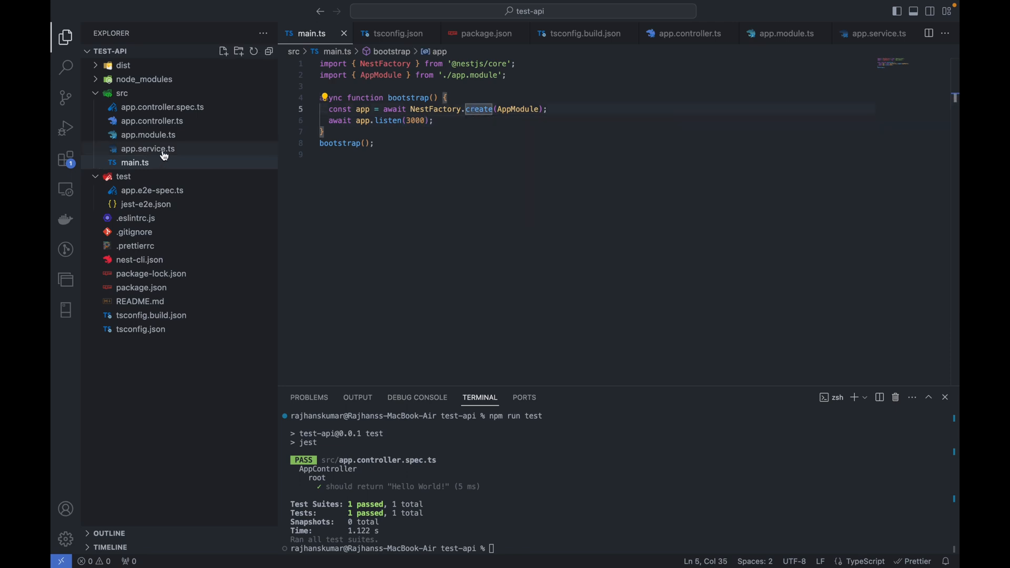
pyautogui.click(147, 149)
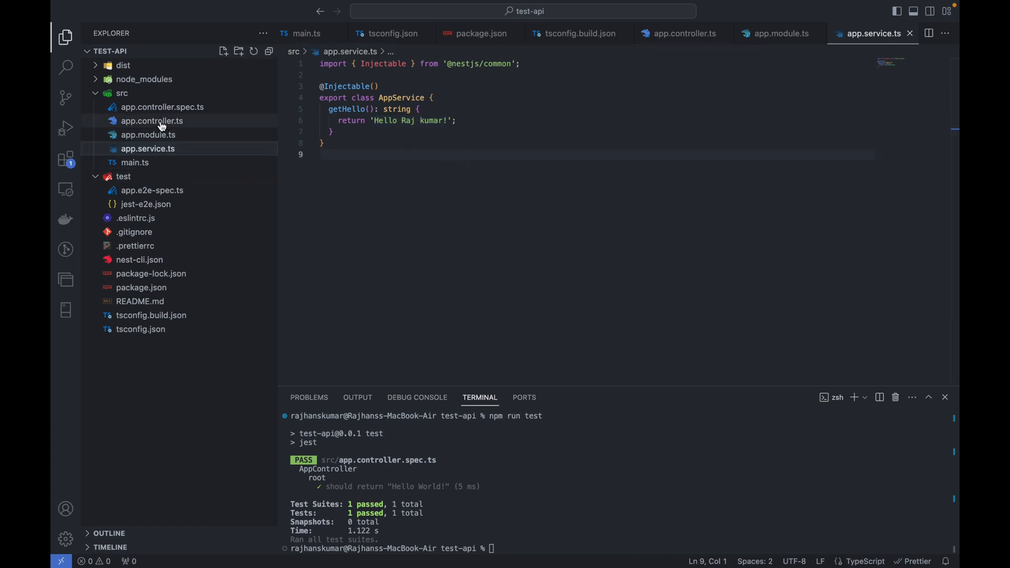
# - Inspect app.controller.ts's constructor injection and the appService.getHello() call's navigation options
pyautogui.click(151, 120)
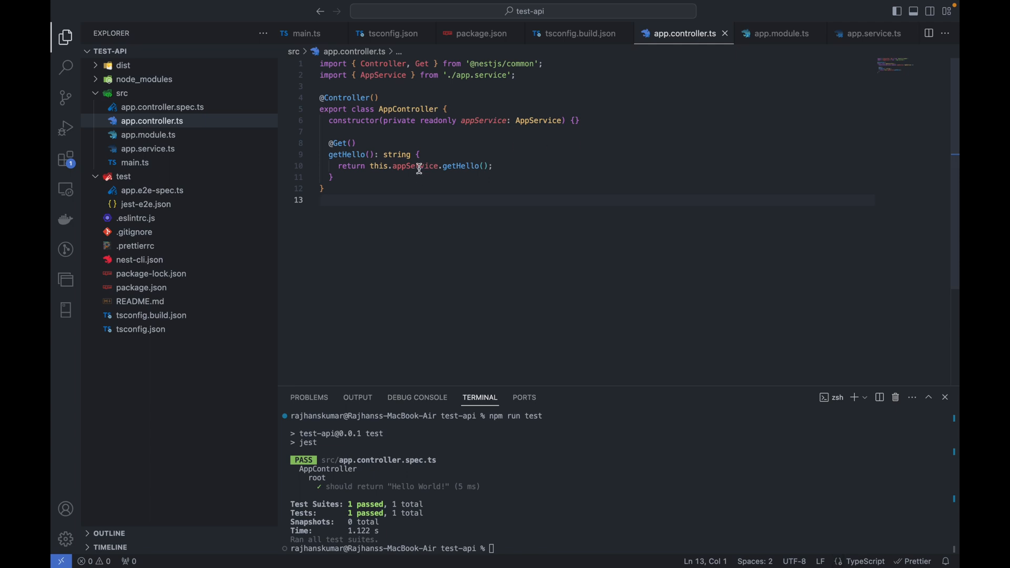
pyautogui.doubleClick(415, 166)
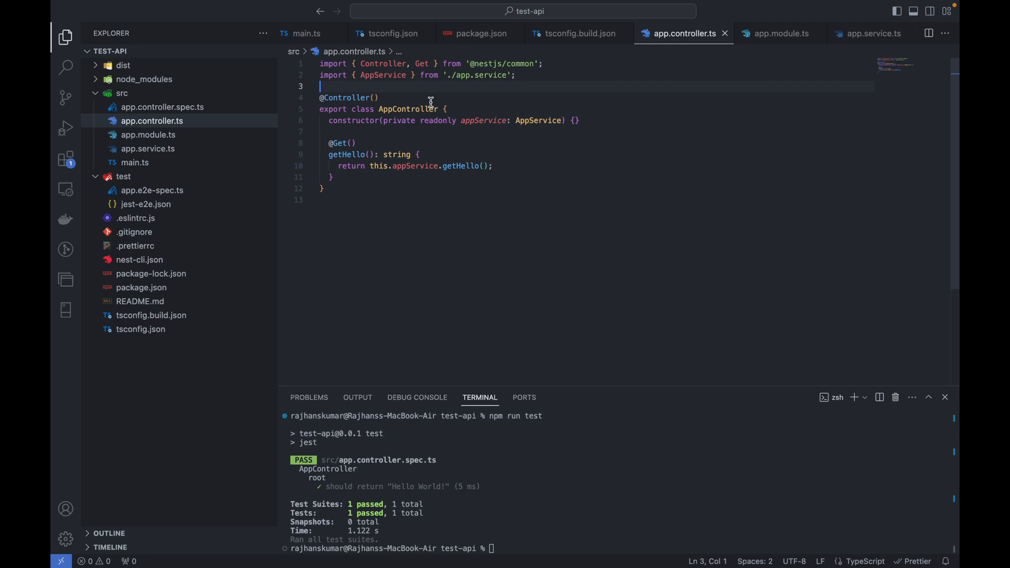
pyautogui.doubleClick(353, 119)
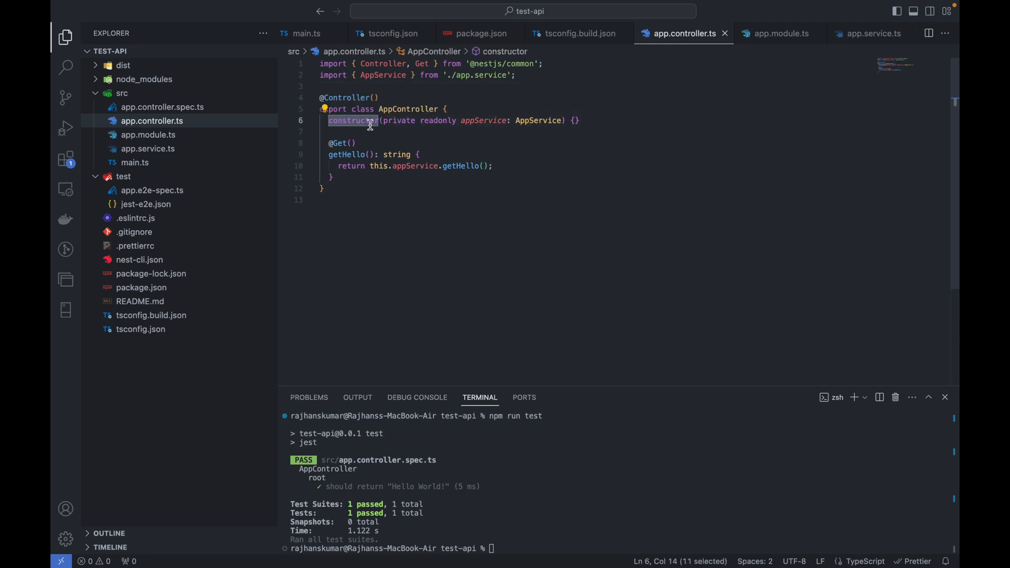
pyautogui.doubleClick(414, 165)
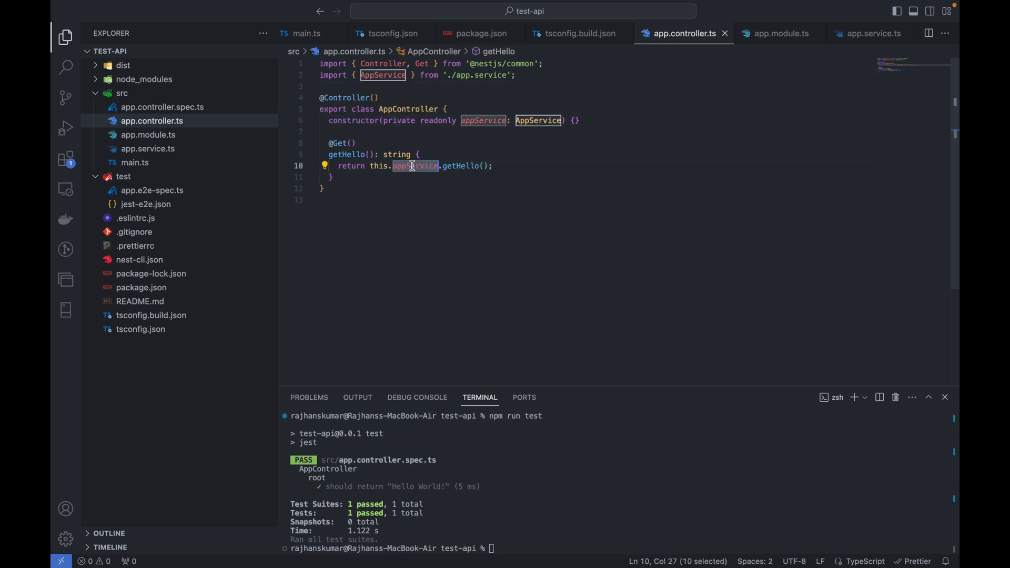
pyautogui.doubleClick(461, 166)
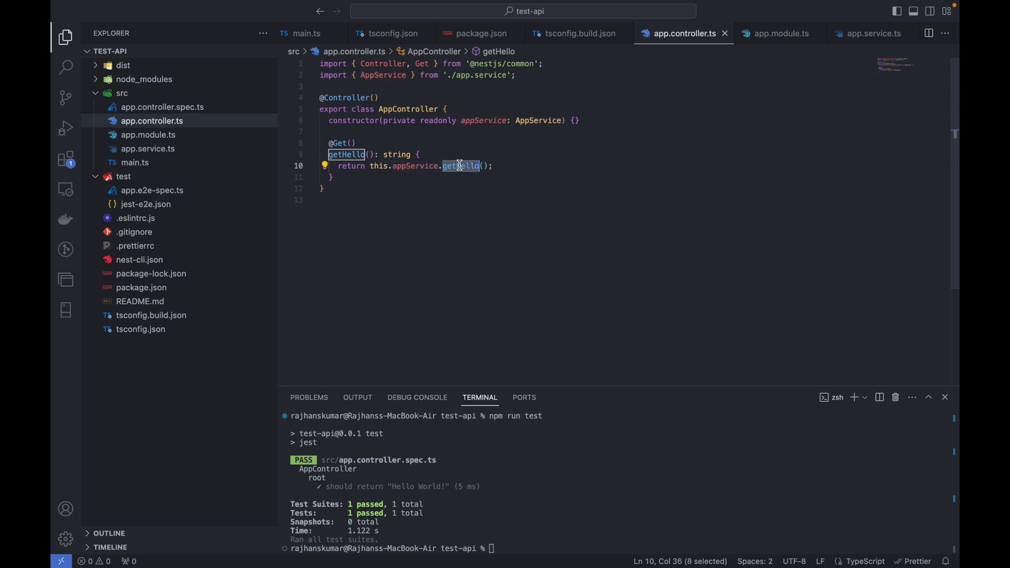
pyautogui.rightClick(461, 165)
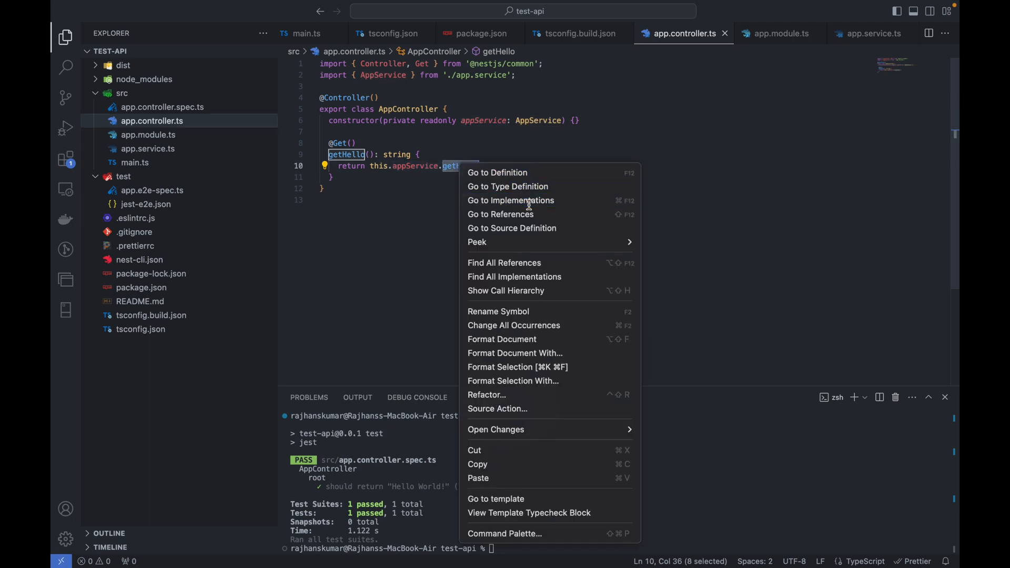
# - Go to the getHello definition in app.service.ts returning 'Hello Raj kumar!'
pyautogui.click(497, 171)
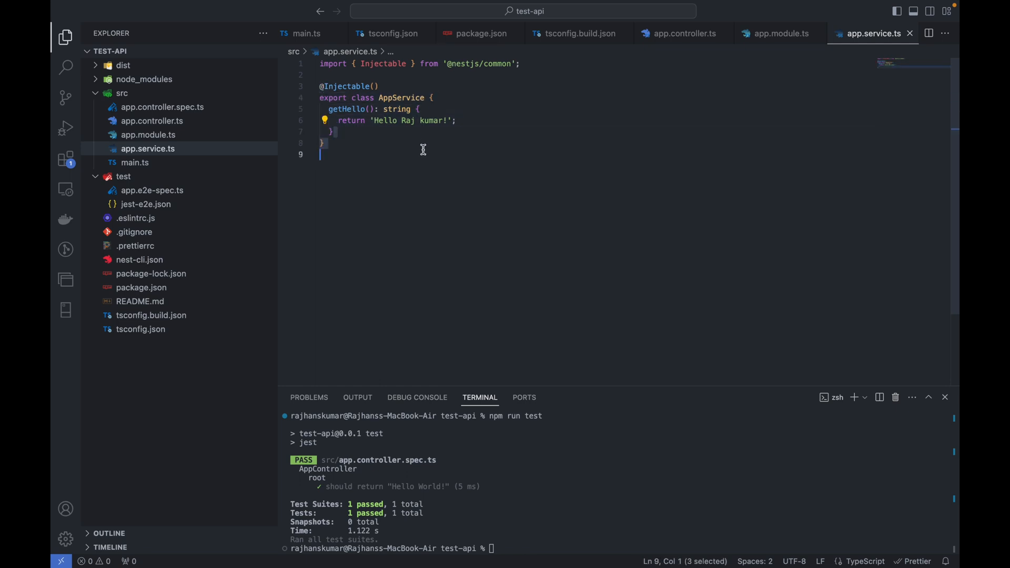
pyautogui.moveTo(197, 188)
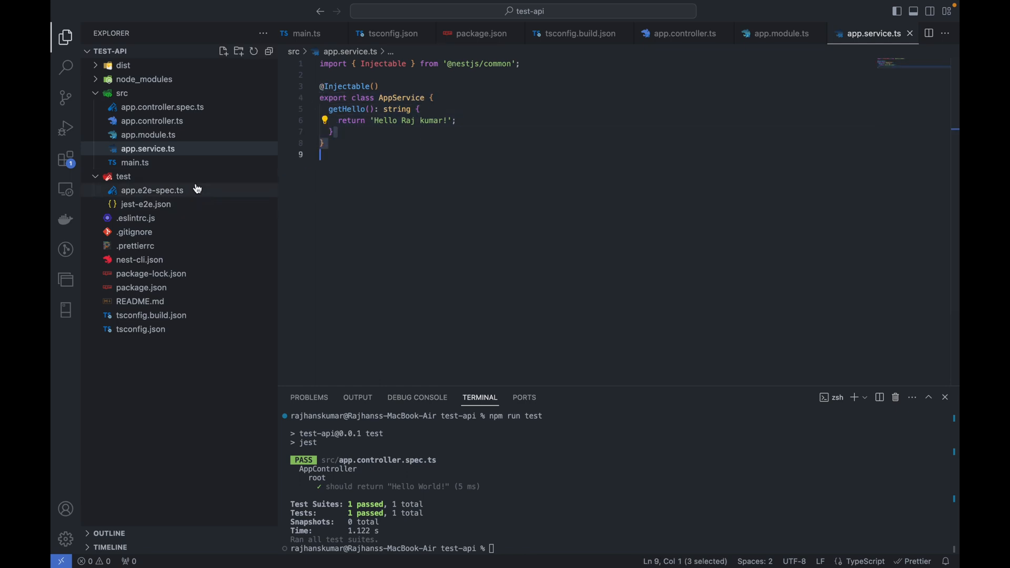
pyautogui.click(469, 153)
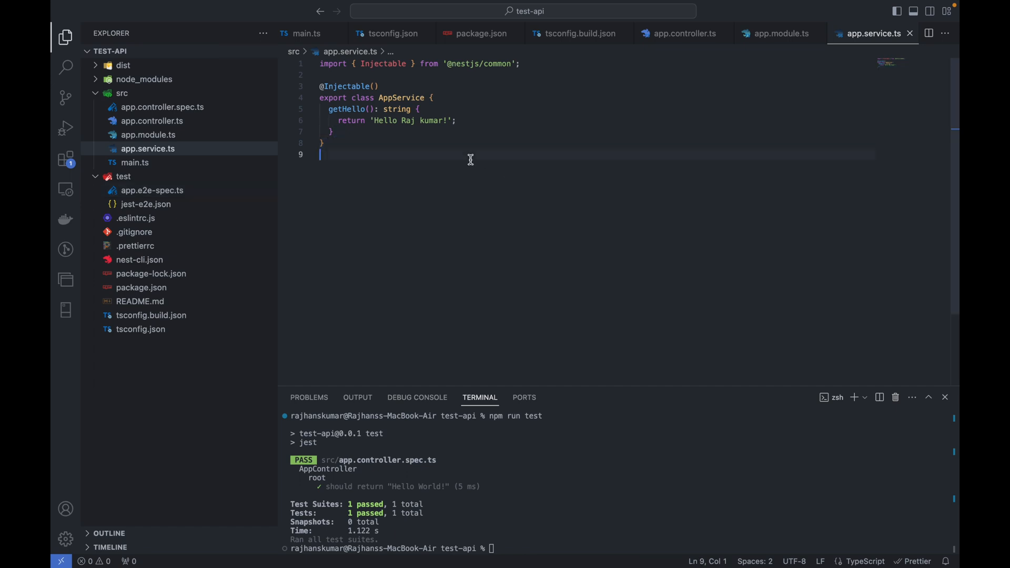
pyautogui.moveTo(590, 496)
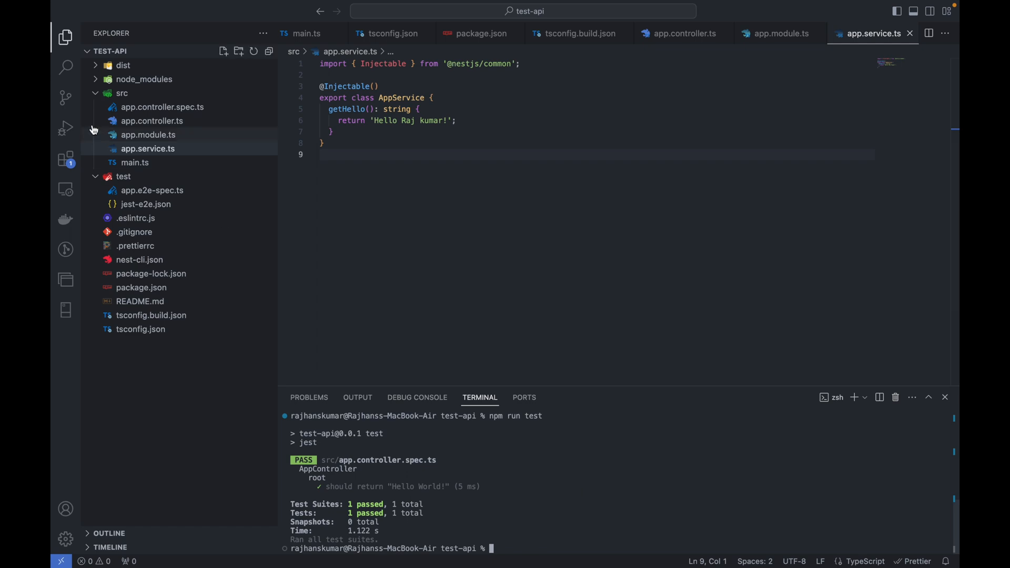
pyautogui.click(122, 65)
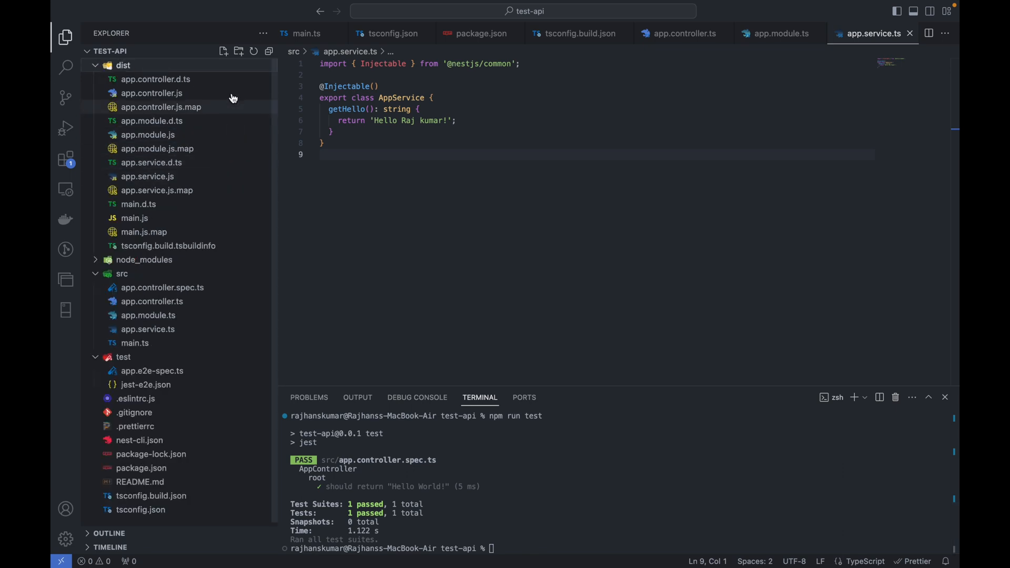
pyautogui.moveTo(223, 167)
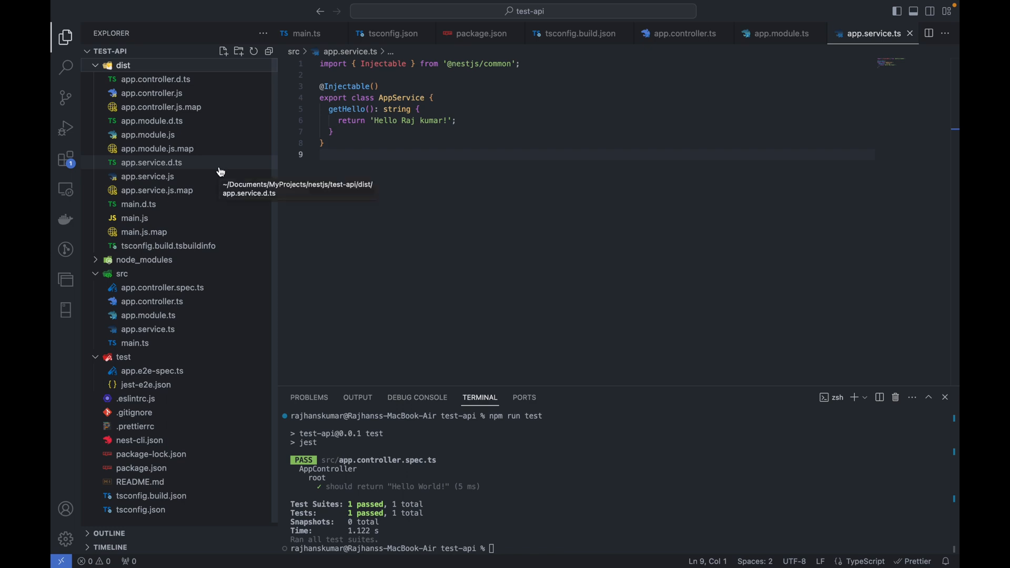
pyautogui.moveTo(98, 69)
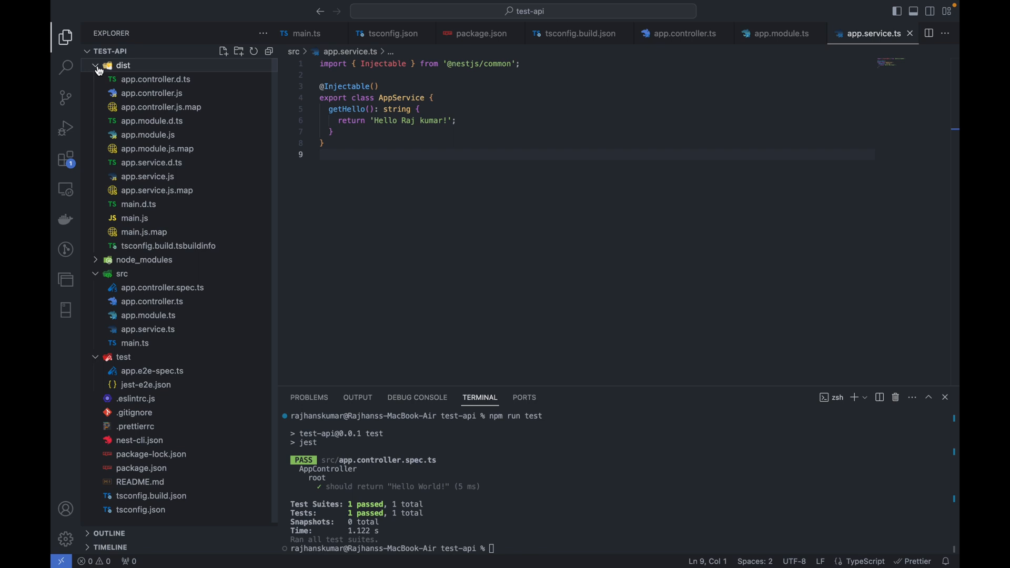
pyautogui.click(122, 65)
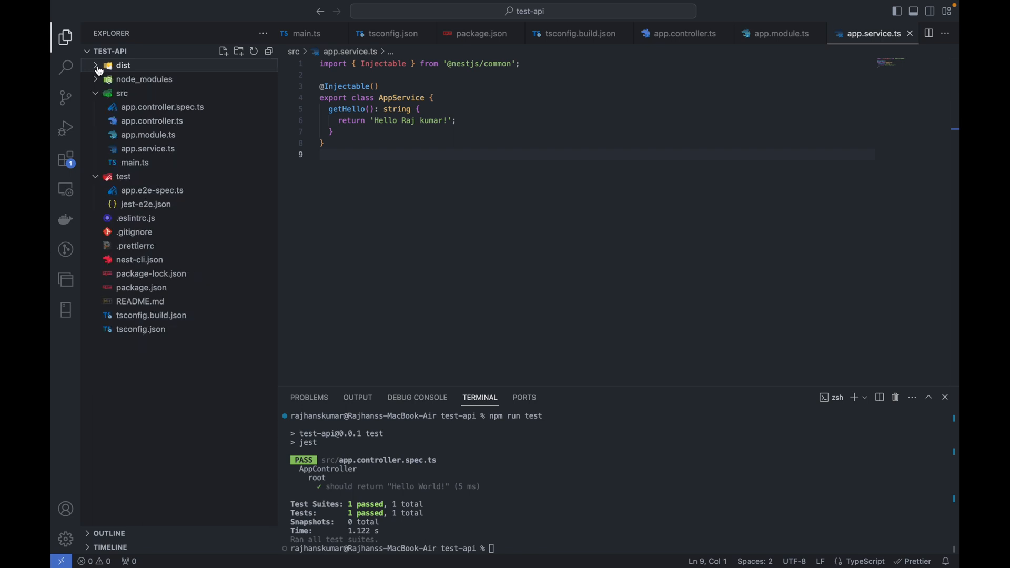